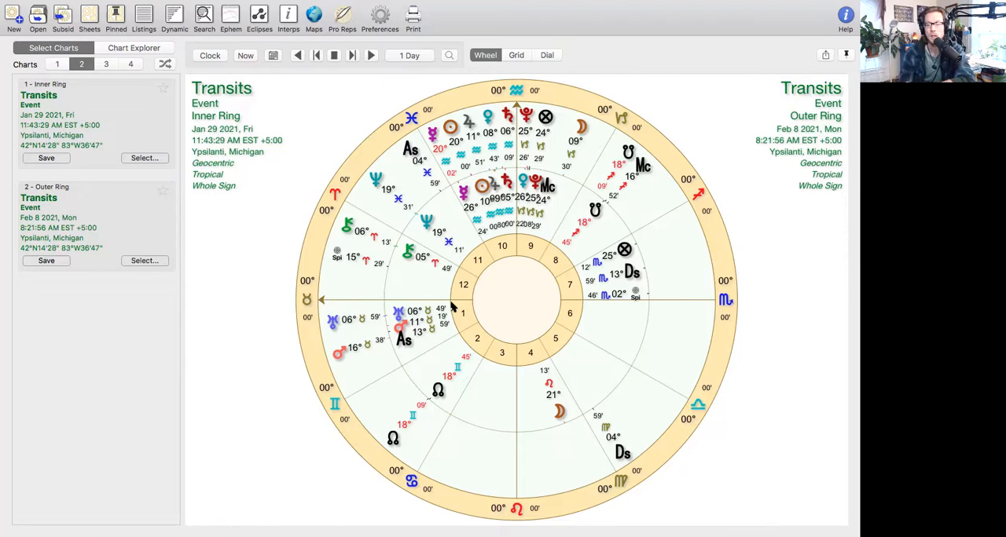
mouse_move(254, 344)
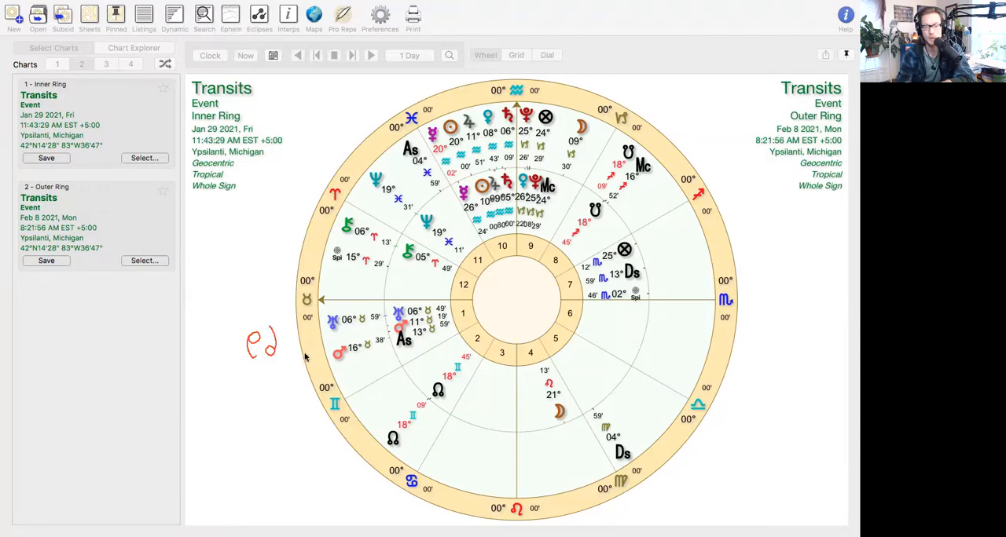
mouse_move(686, 147)
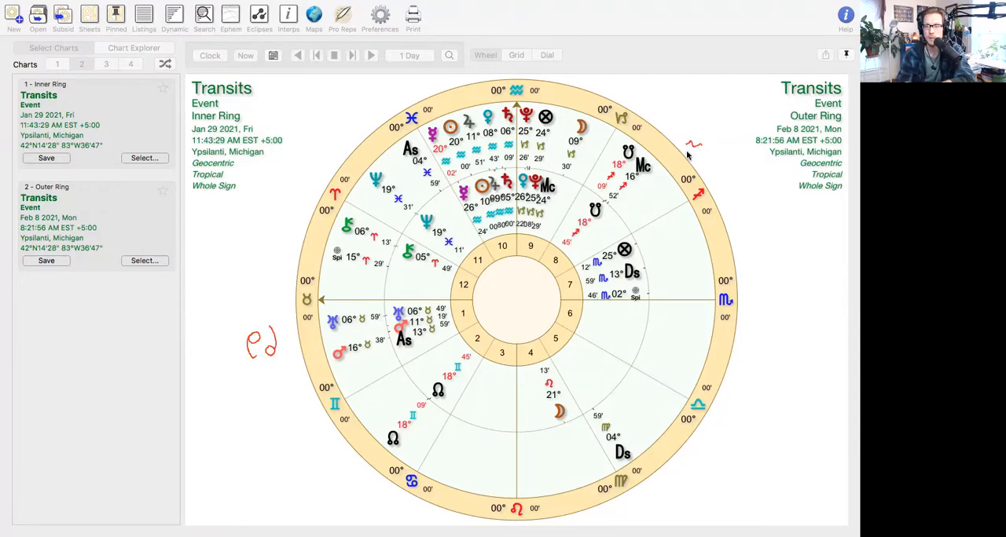
mouse_move(687, 153)
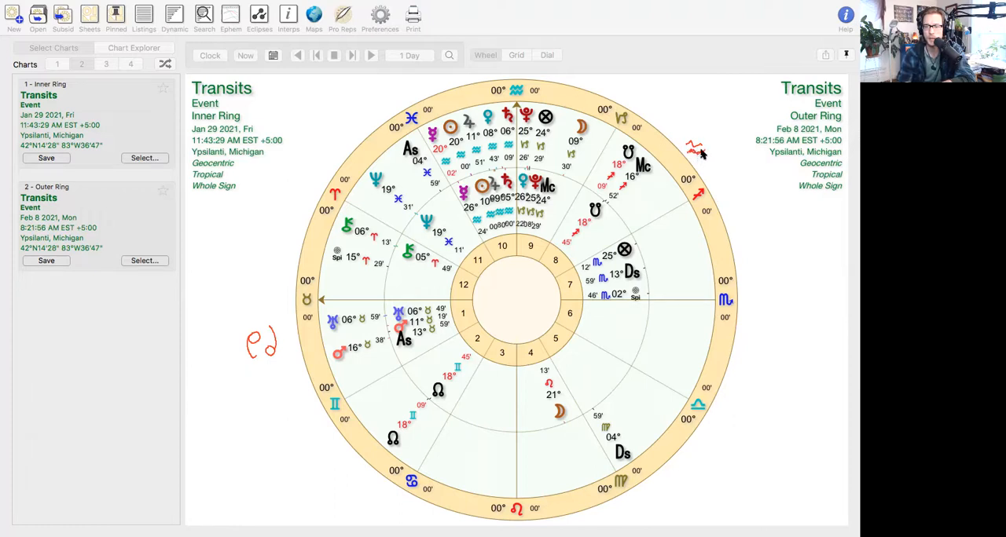
mouse_move(690, 145)
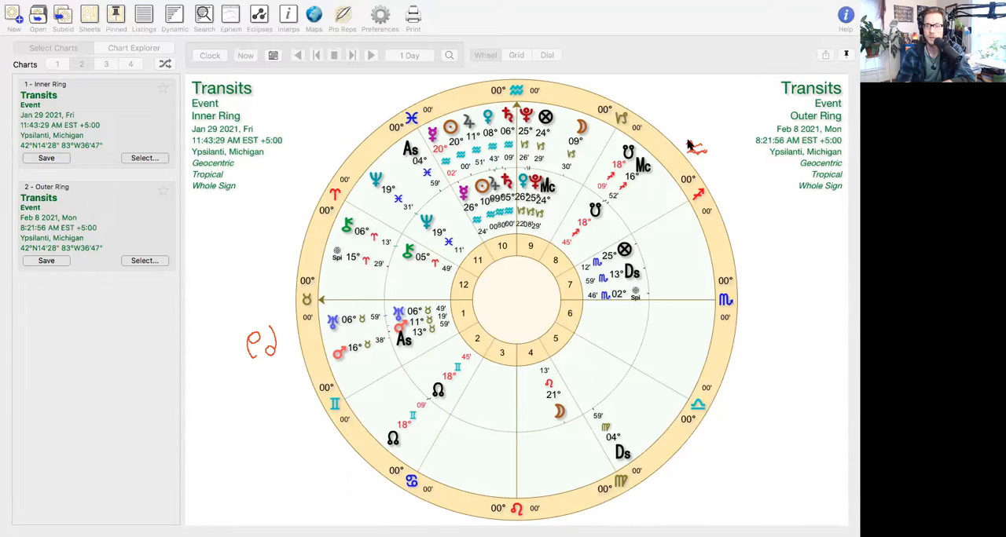
mouse_move(695, 145)
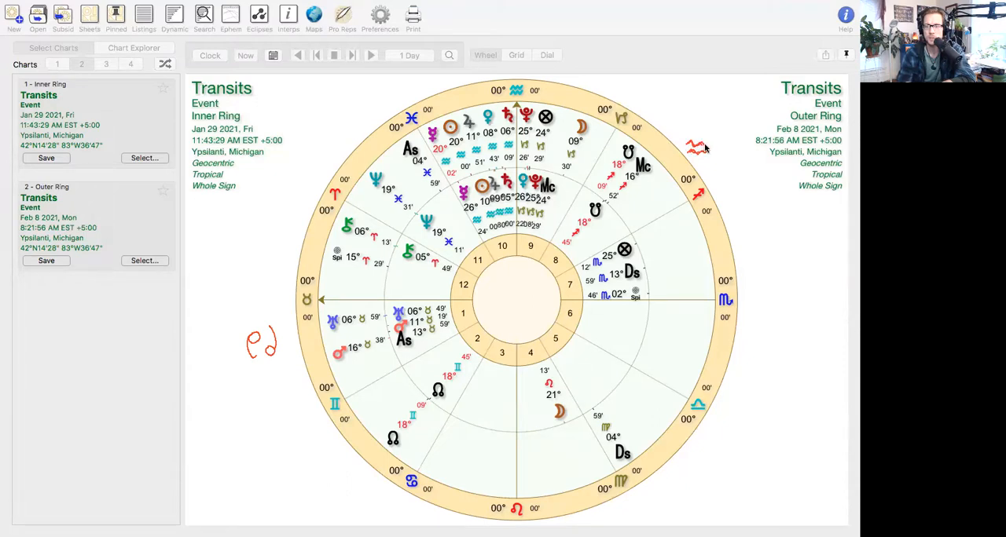
mouse_move(692, 184)
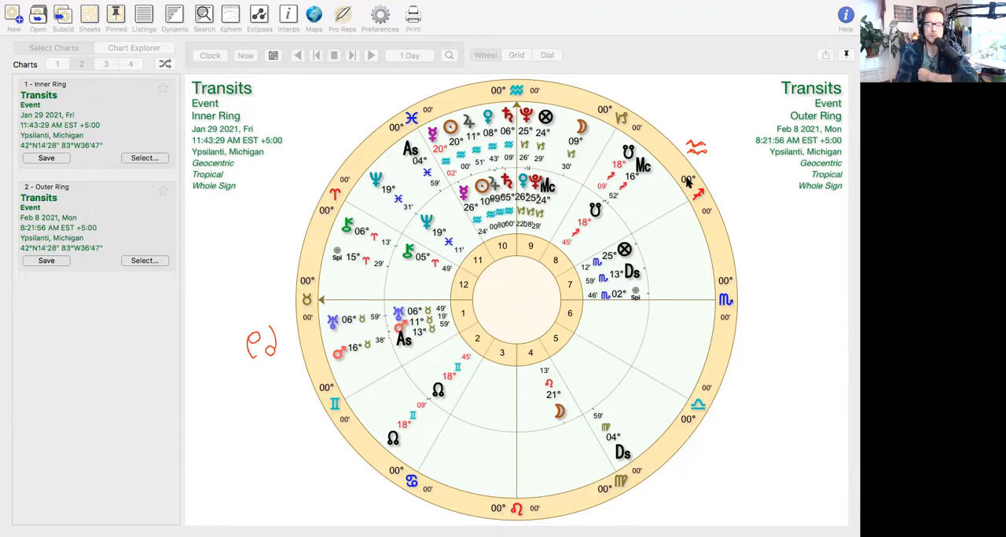
mouse_move(283, 346)
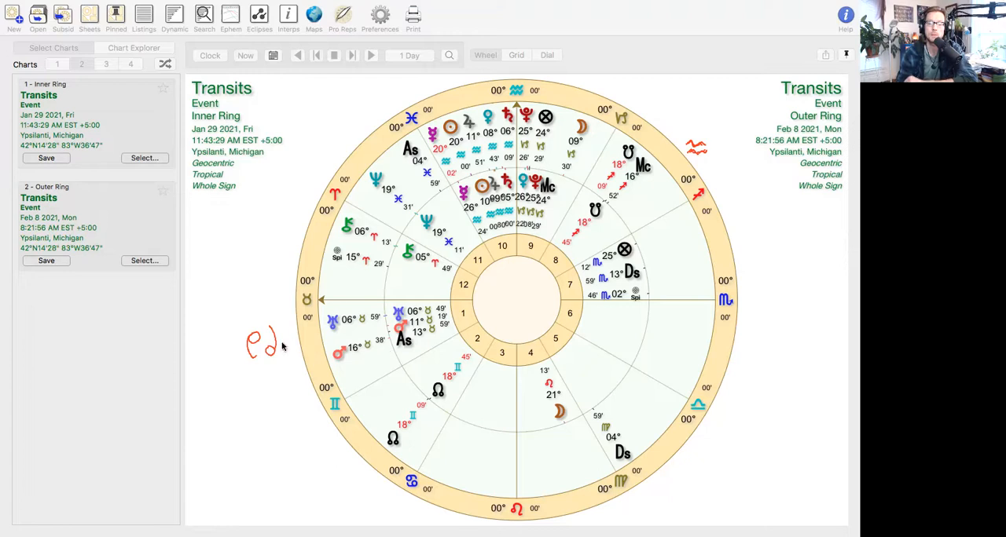
mouse_move(613, 236)
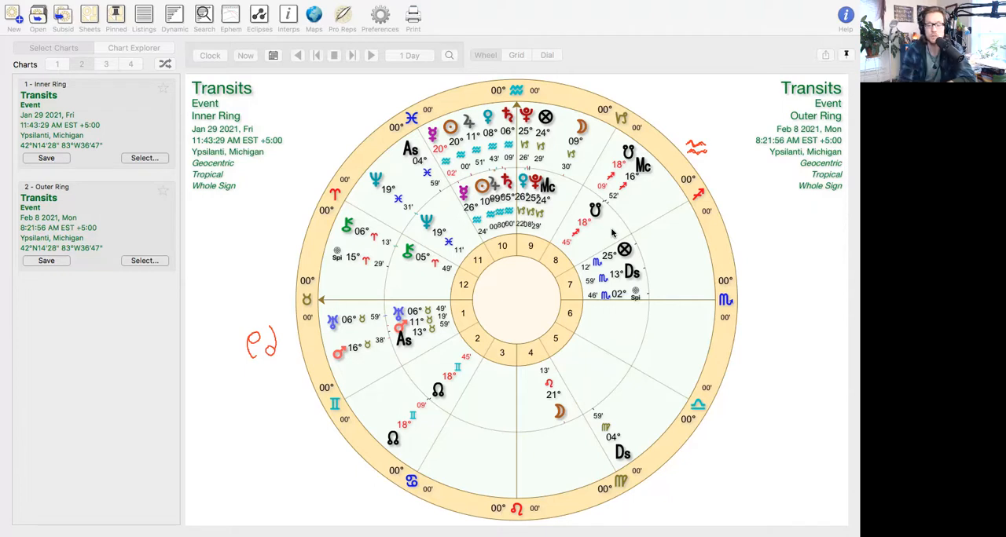
mouse_move(566, 260)
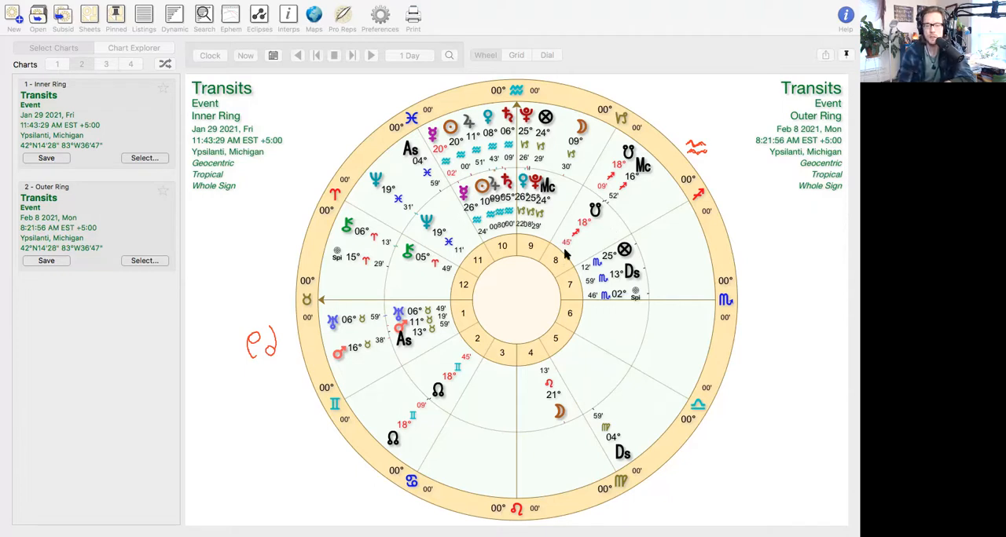
mouse_move(707, 171)
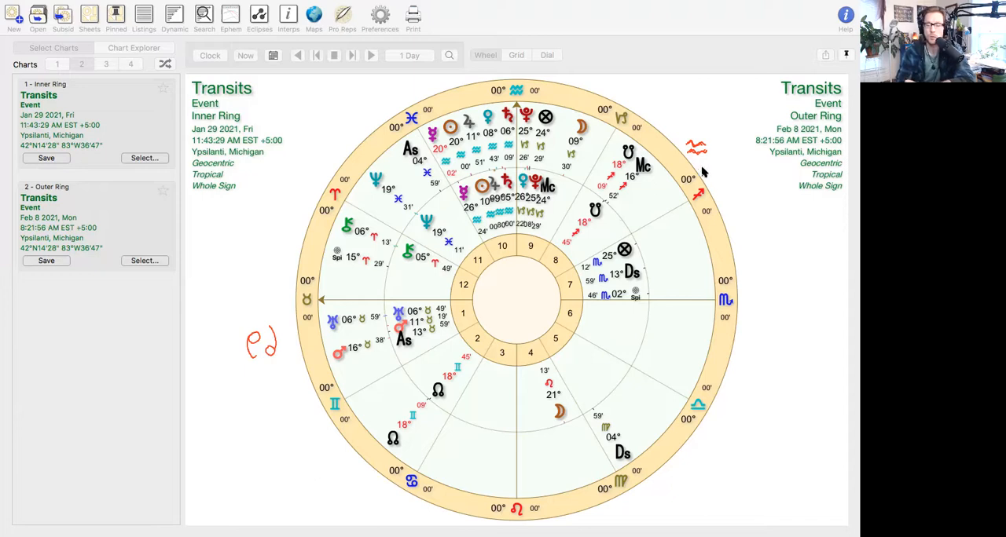
mouse_move(707, 170)
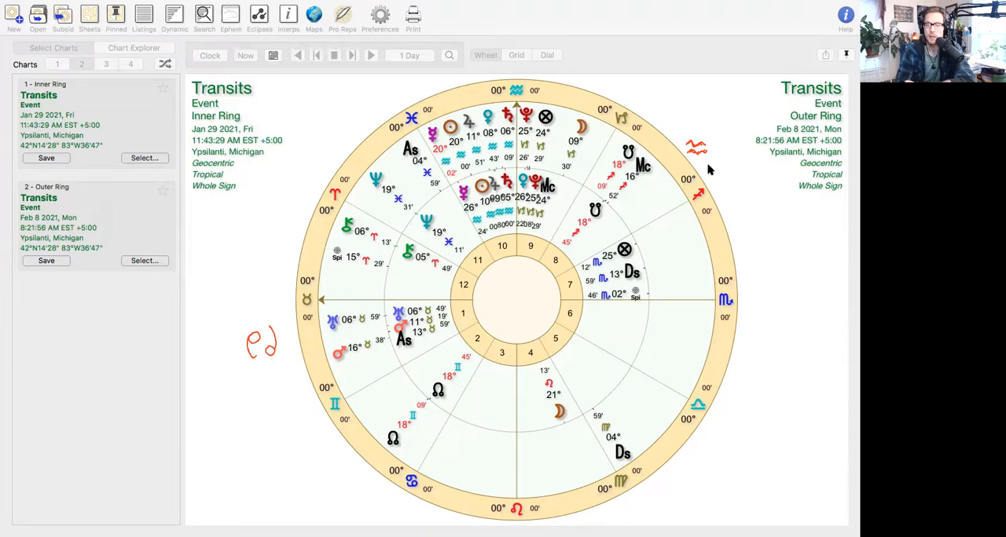
mouse_move(738, 238)
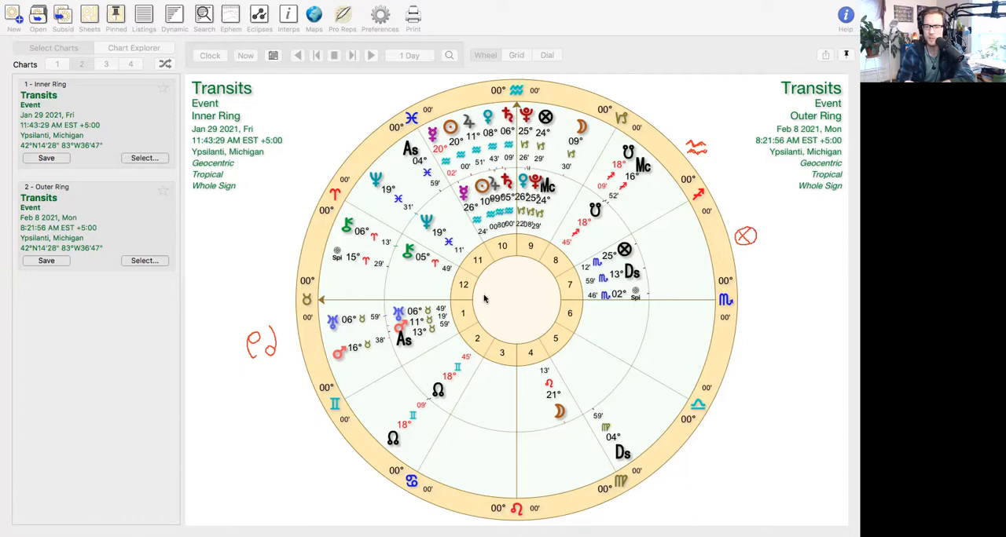
mouse_move(763, 250)
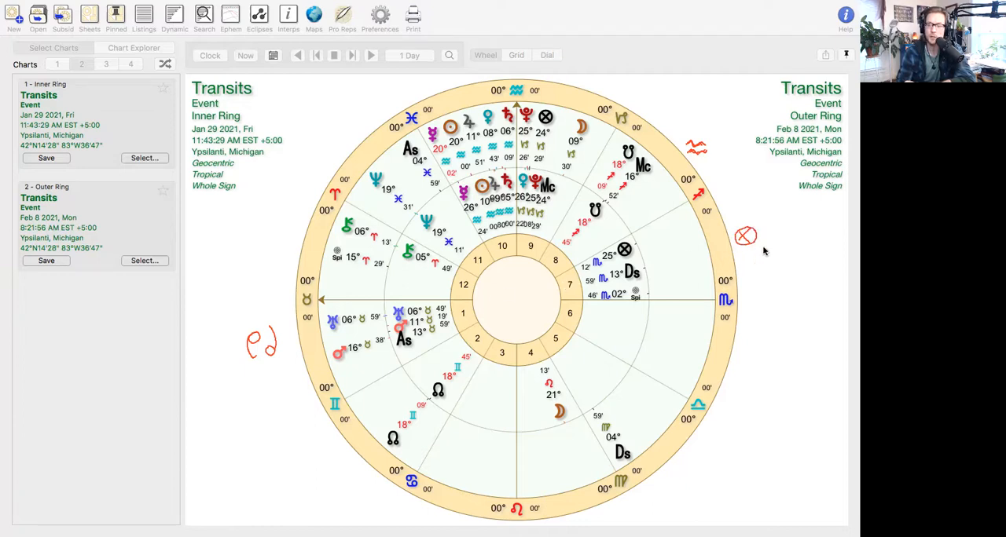
mouse_move(710, 240)
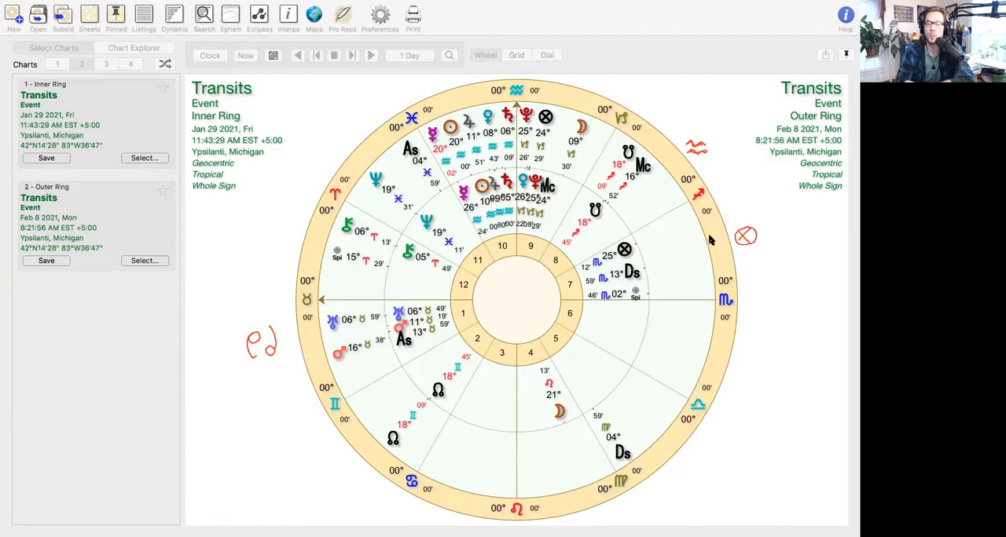
mouse_move(684, 175)
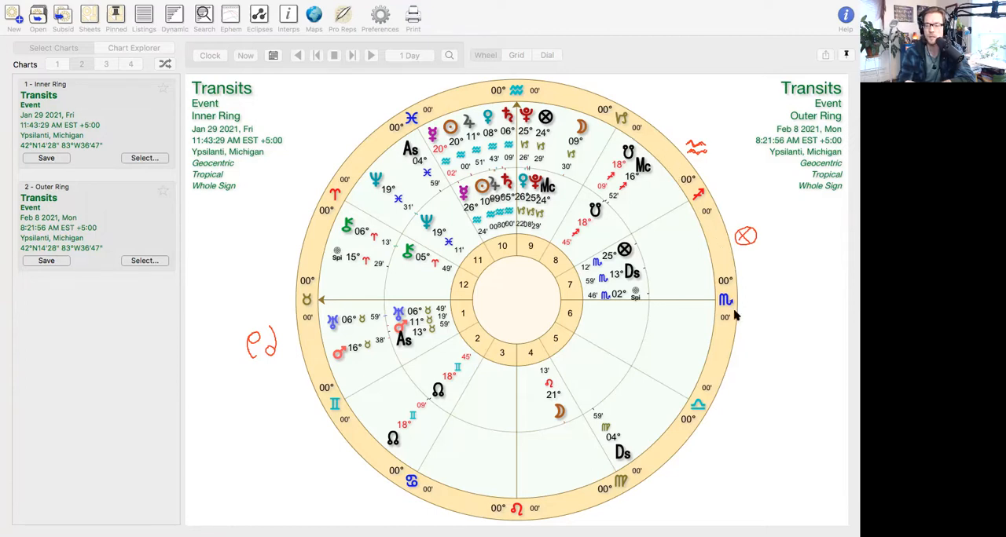
mouse_move(695, 301)
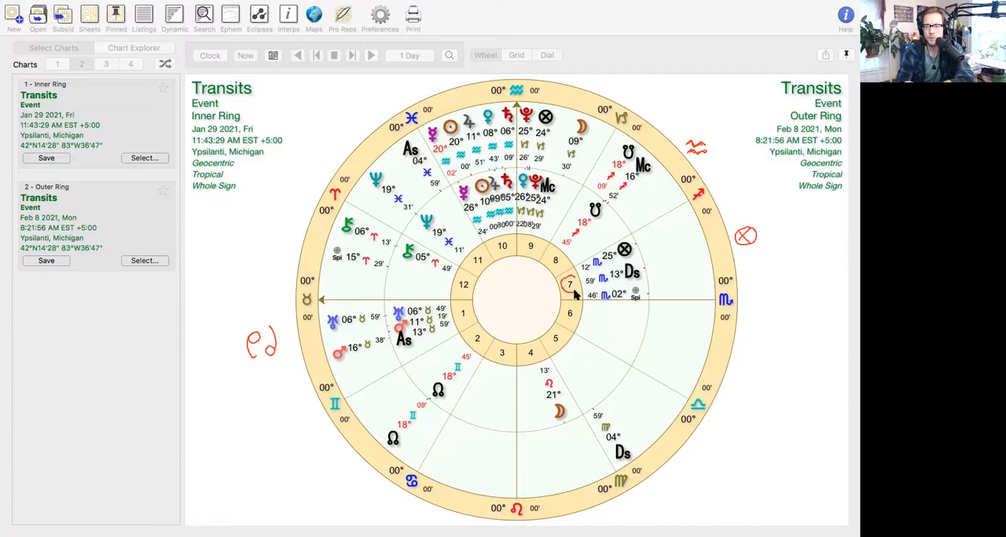
mouse_move(727, 144)
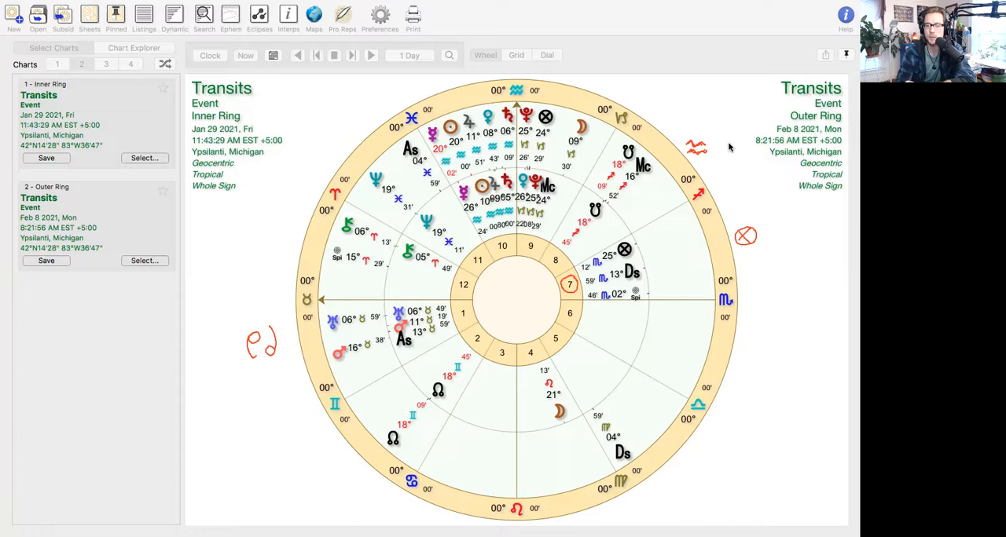
mouse_move(760, 271)
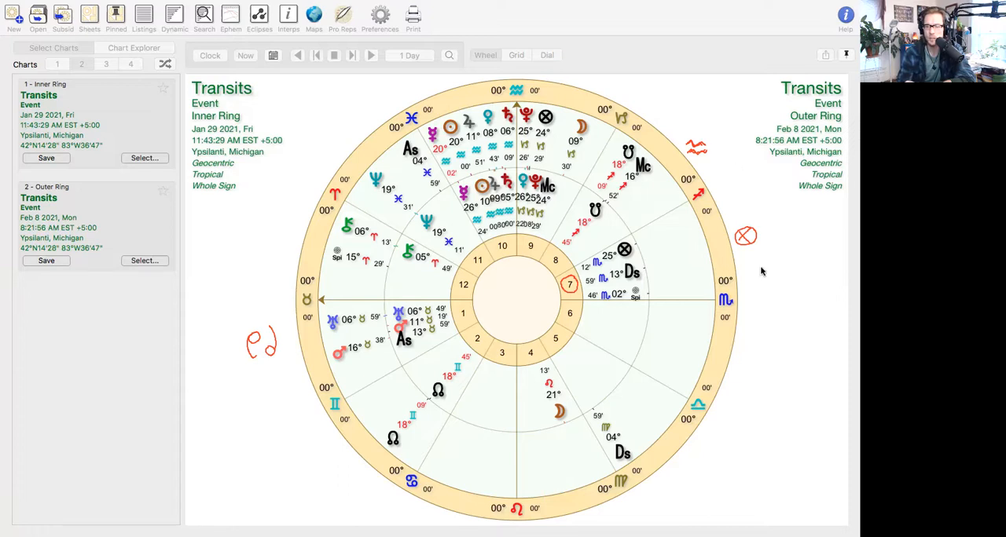
Draw a red downward arrow to the right of the chart wheel.
drag(762, 271, 755, 330)
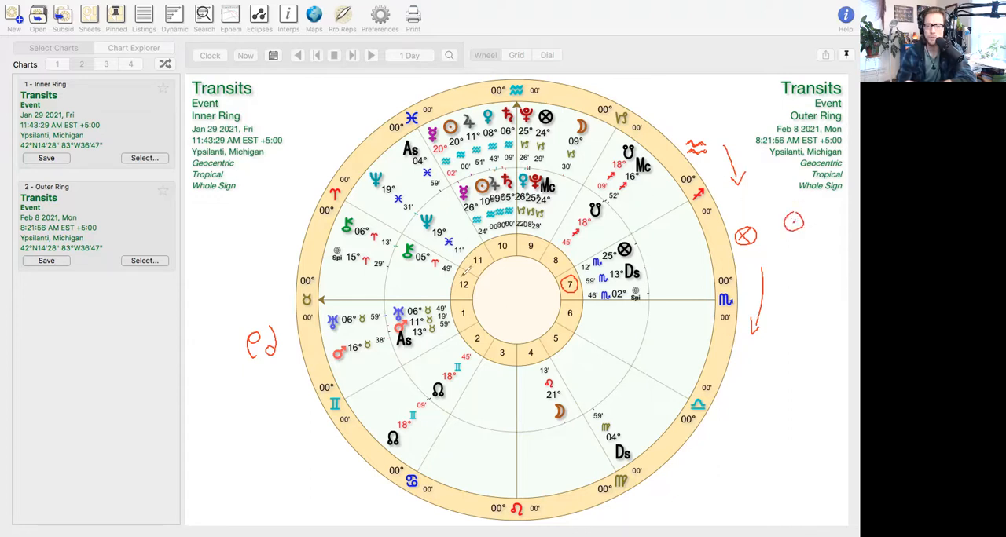
mouse_move(656, 259)
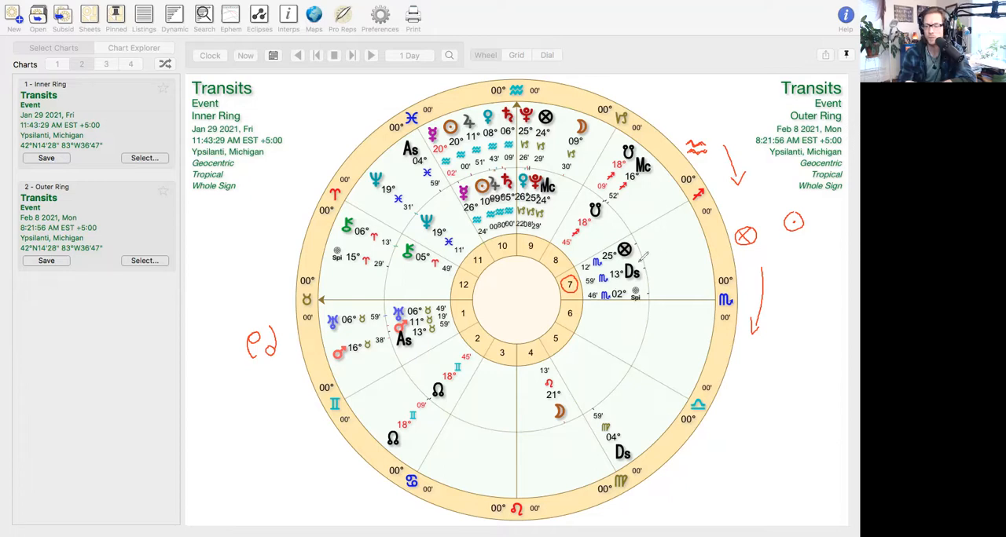
mouse_move(683, 274)
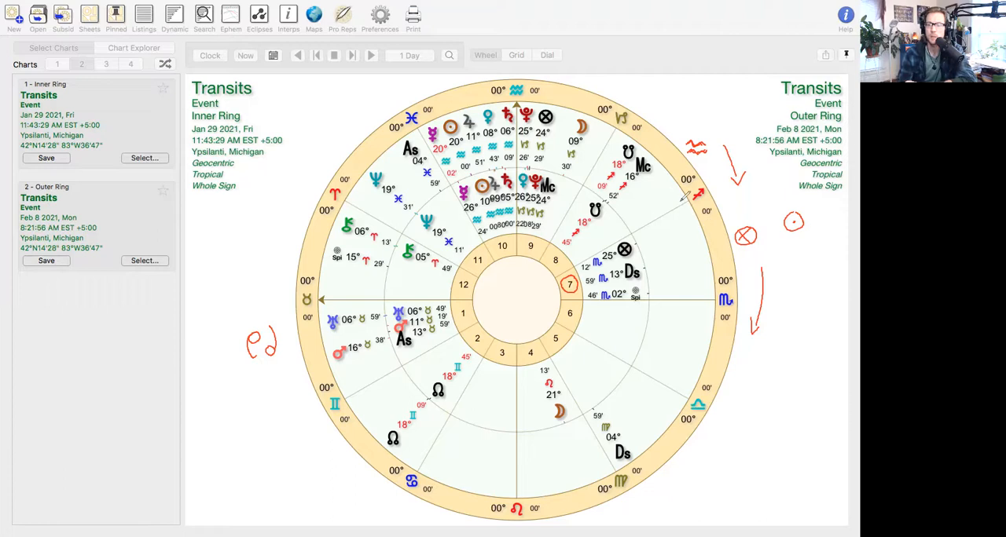
mouse_move(757, 198)
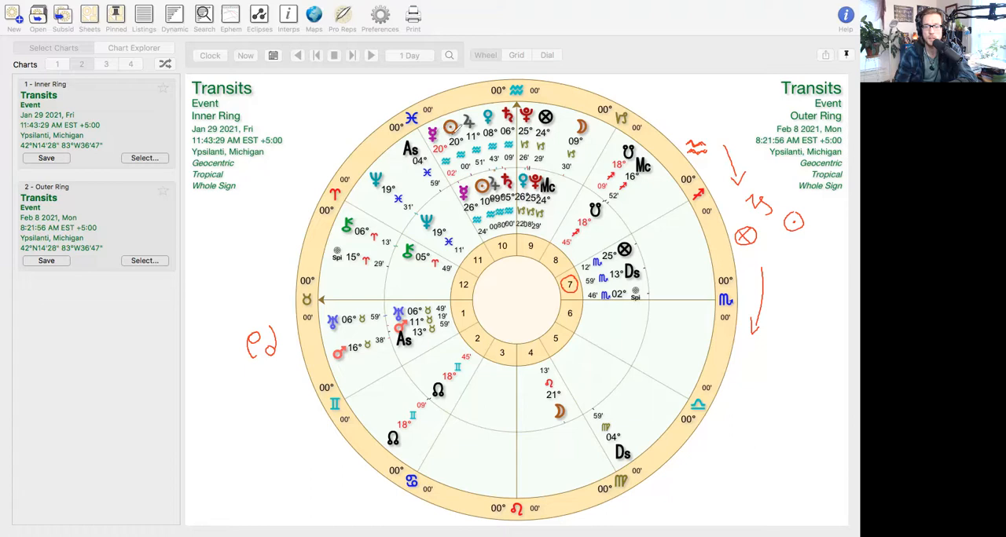
mouse_move(559, 19)
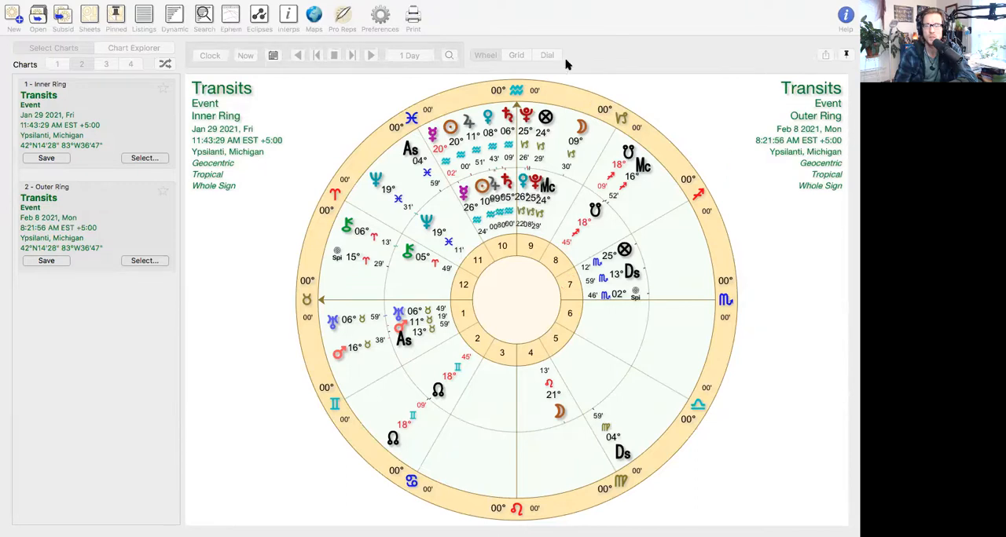
mouse_move(314, 148)
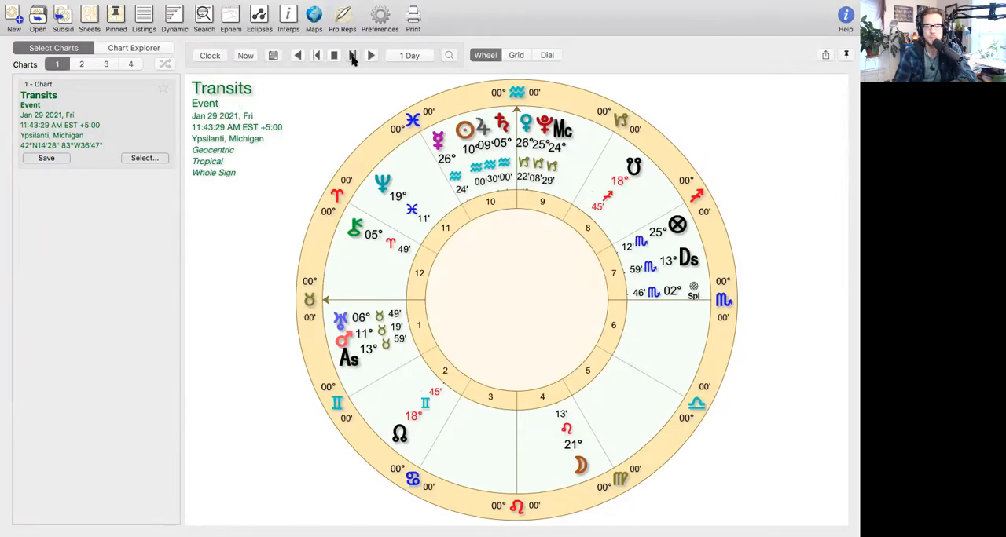
Step the transit chart forward two days to January 31, 2021.
click(370, 55)
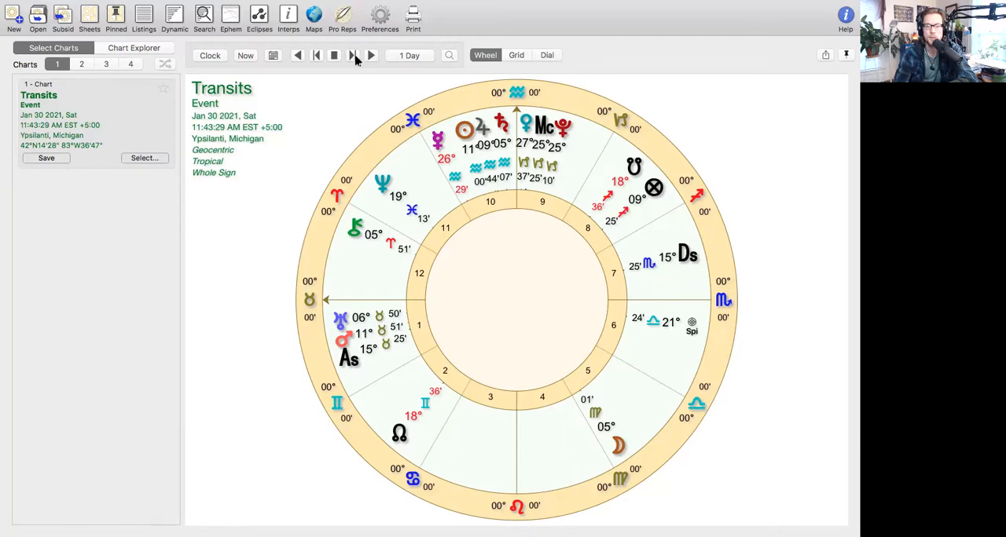
click(370, 55)
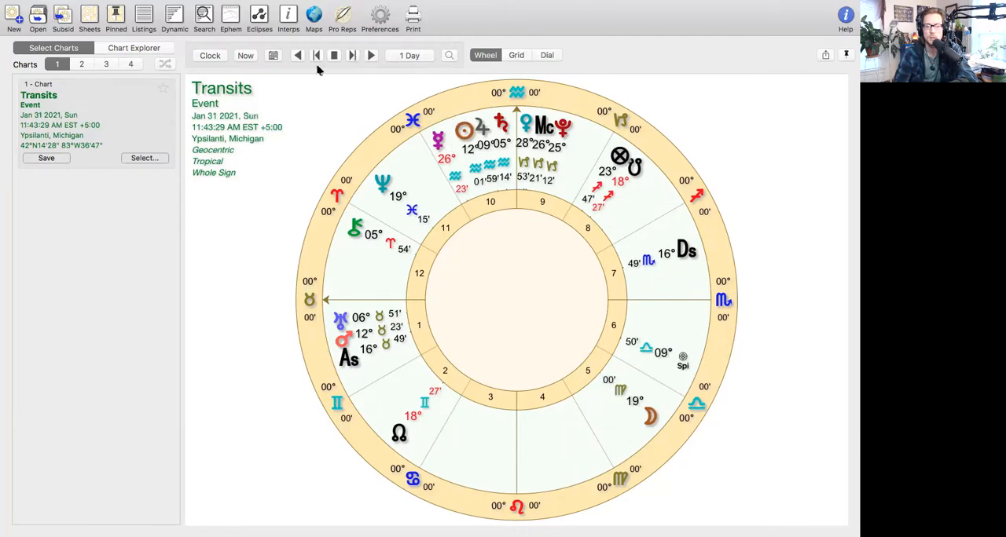
mouse_move(317, 55)
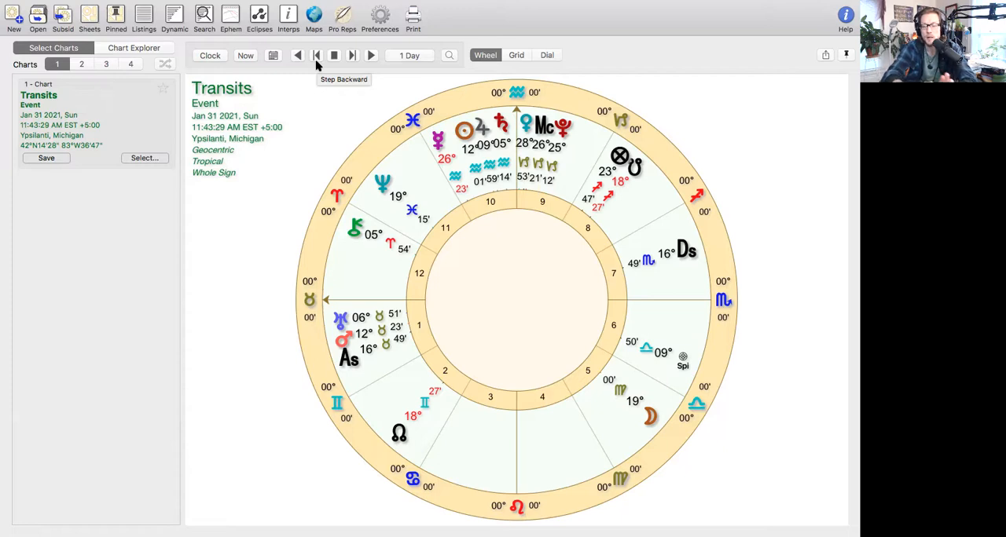
mouse_move(316, 55)
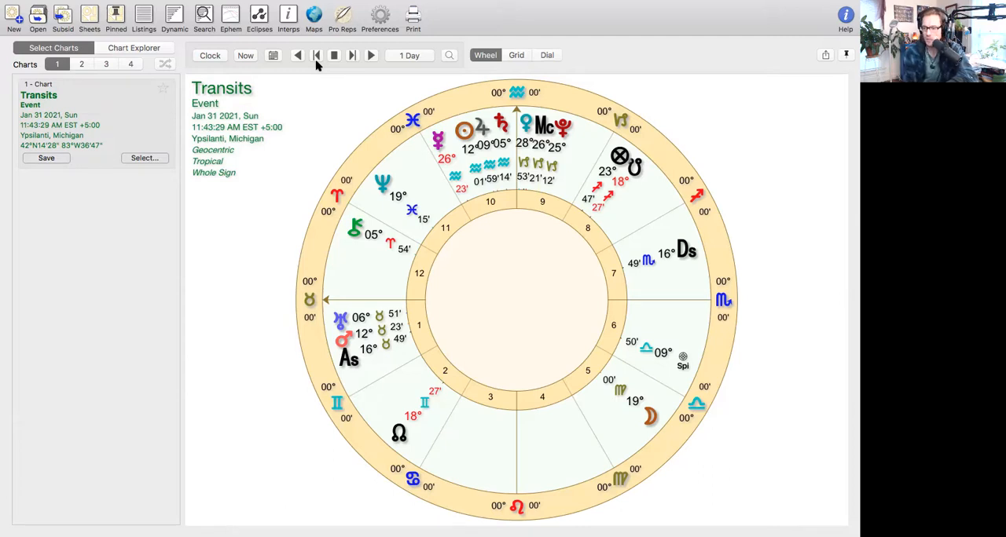
mouse_move(374, 461)
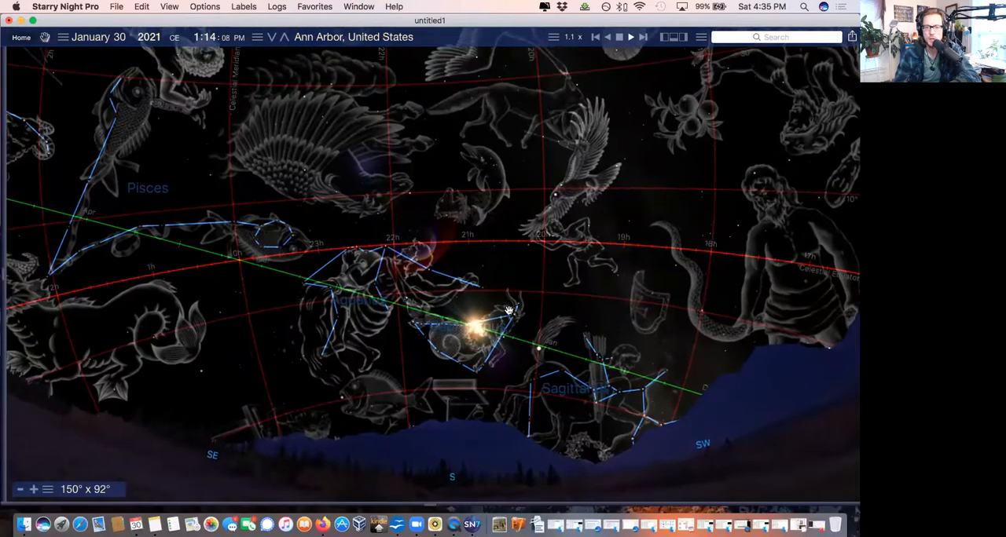
mouse_move(472, 316)
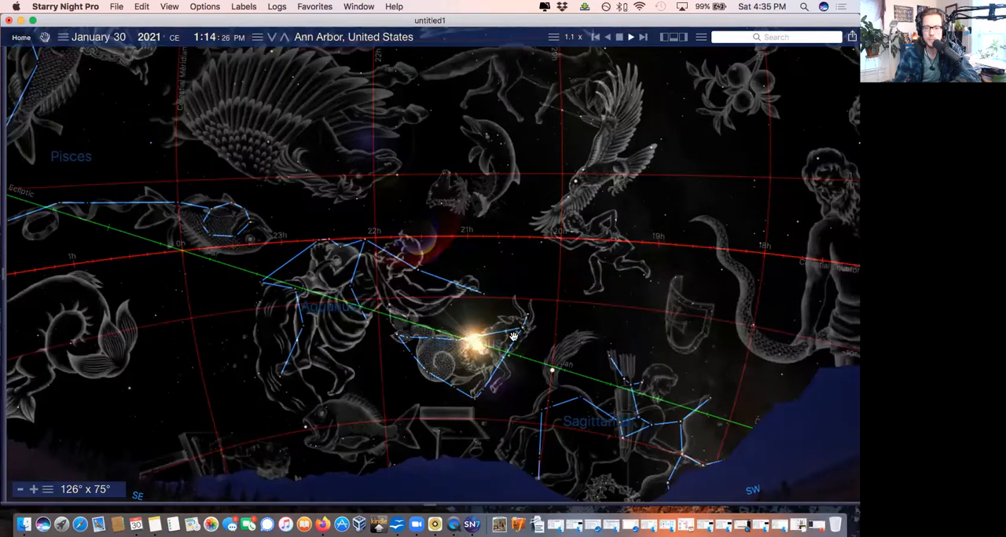
Select a point in Starry Night Pro's sky view near the Sun.
click(471, 342)
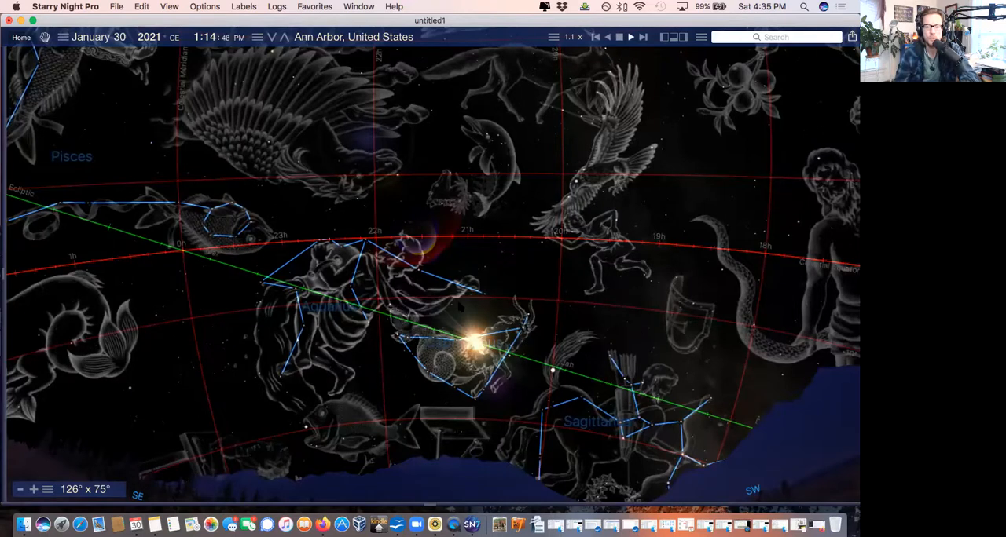
mouse_move(466, 415)
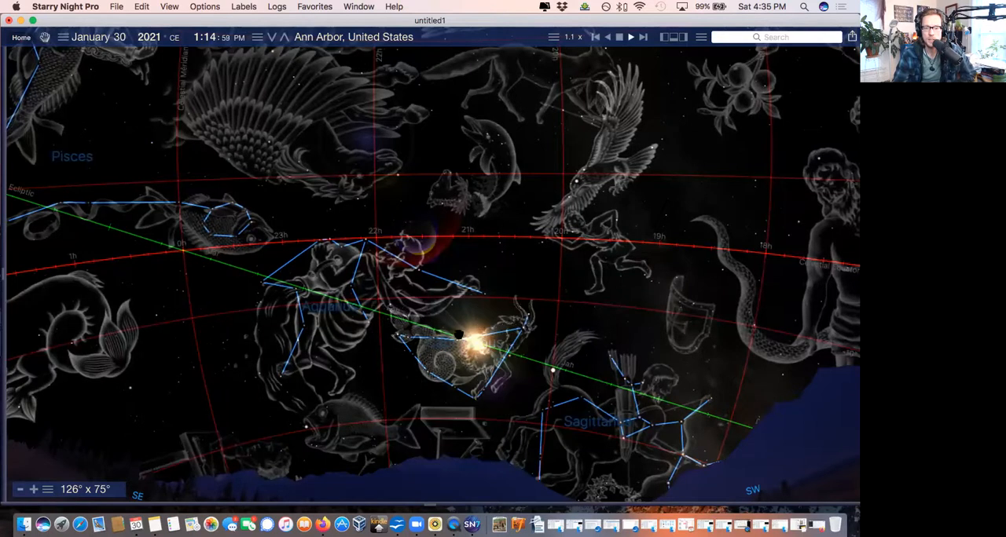
click(460, 334)
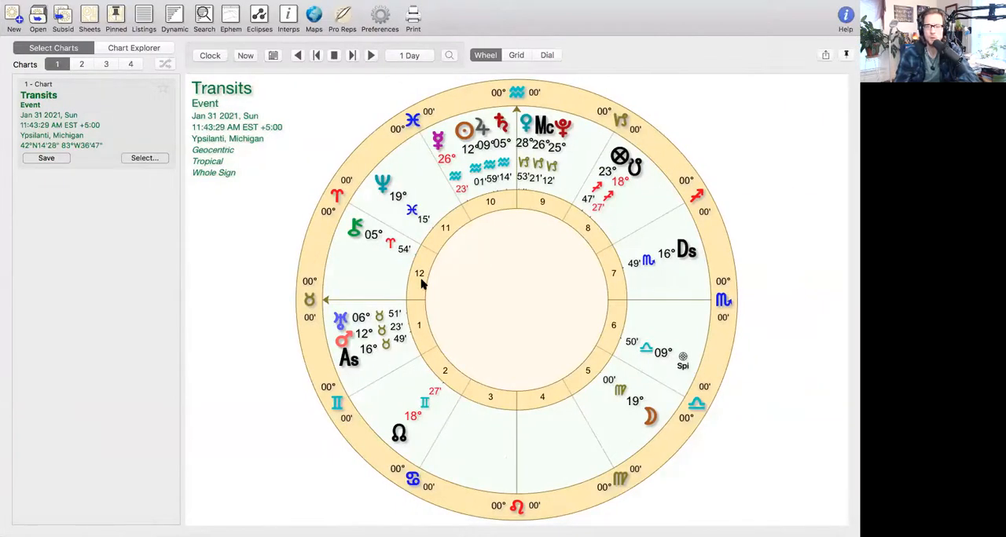
mouse_move(493, 154)
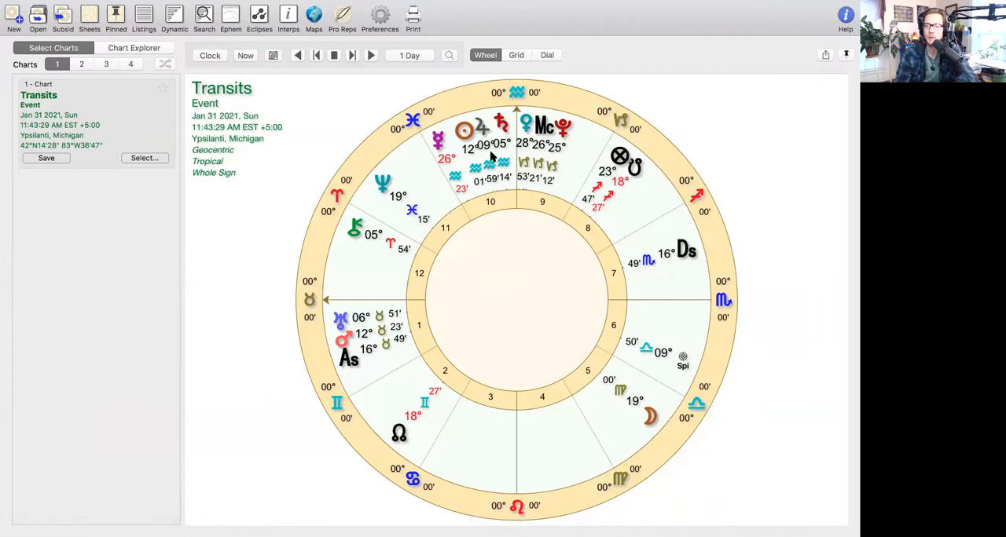
mouse_move(460, 103)
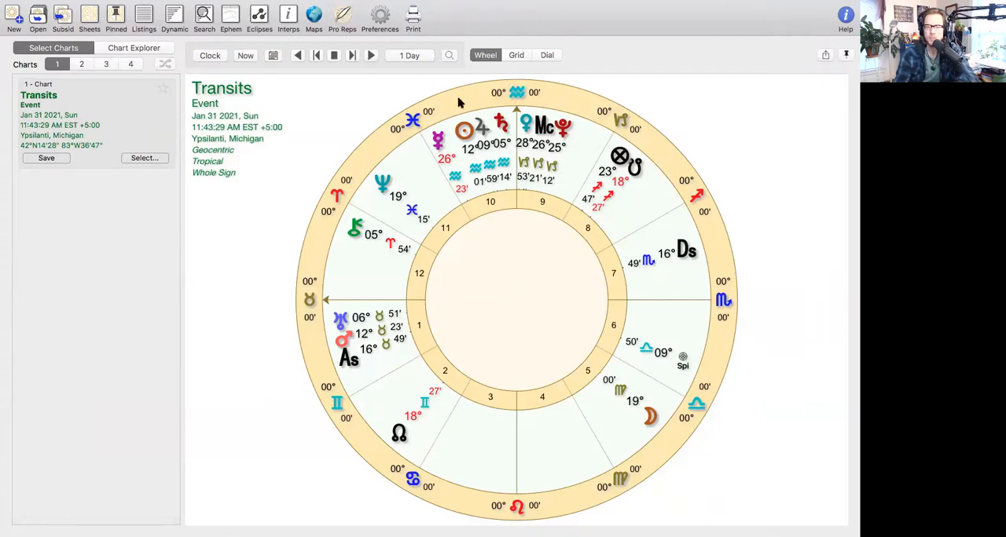
mouse_move(424, 125)
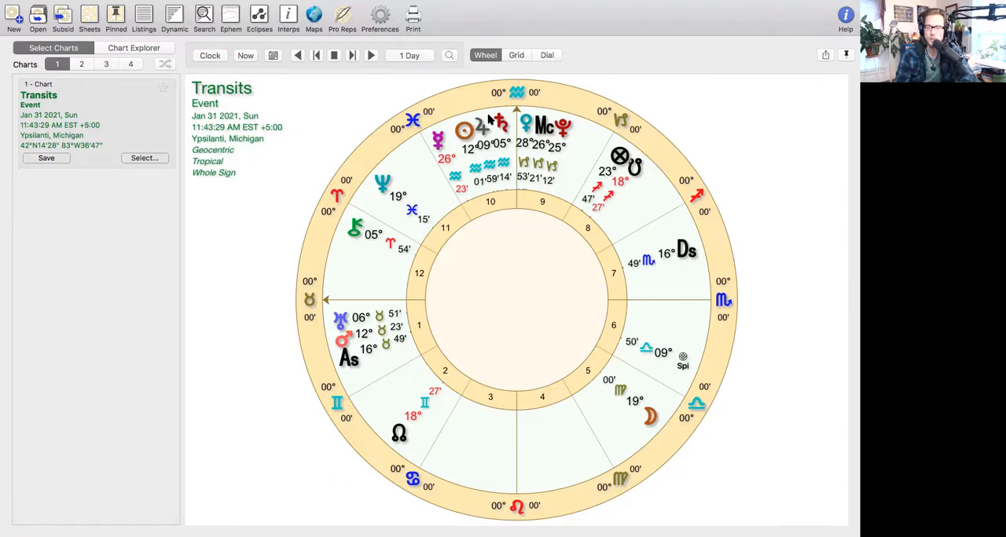
mouse_move(536, 74)
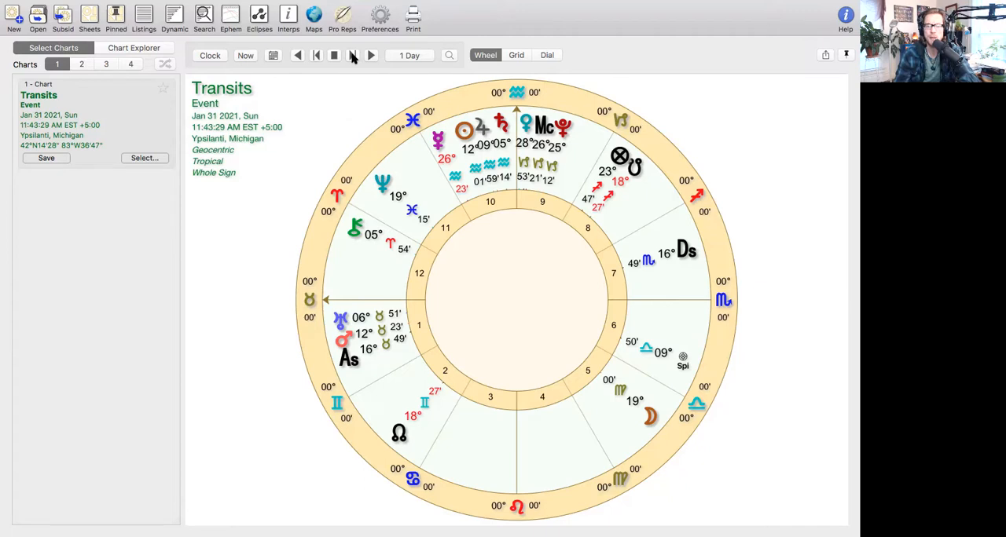
Advance the transit chart one day to February 1, 2021.
click(371, 55)
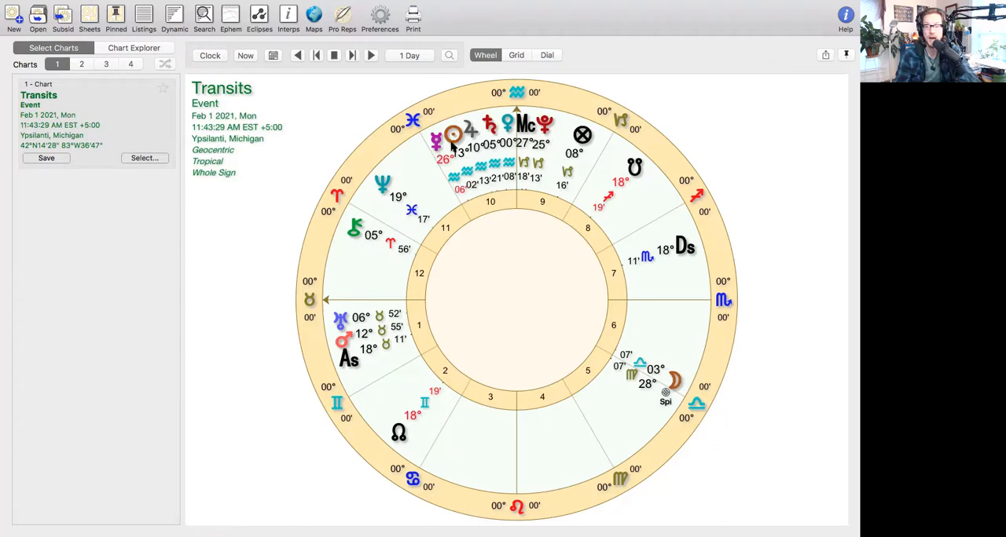
mouse_move(490, 232)
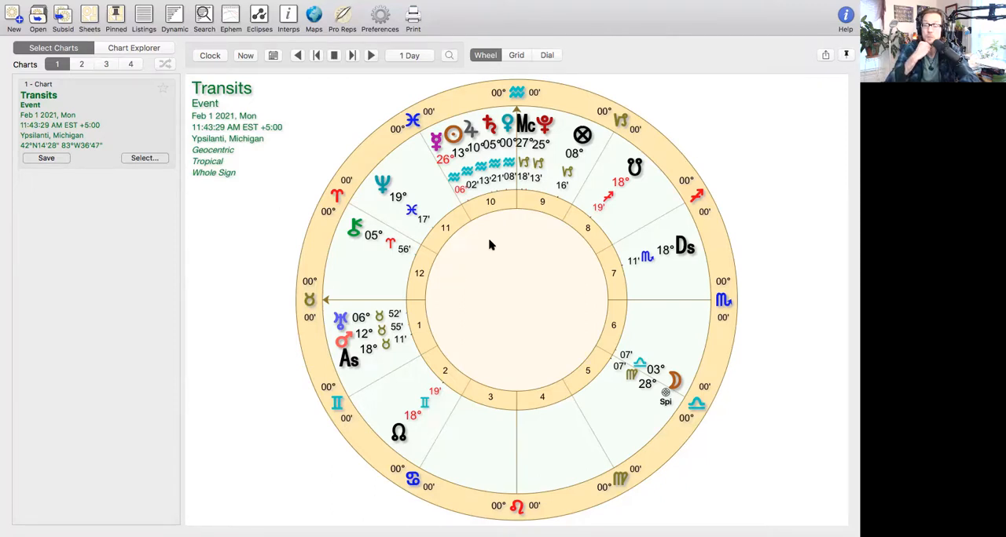
mouse_move(493, 196)
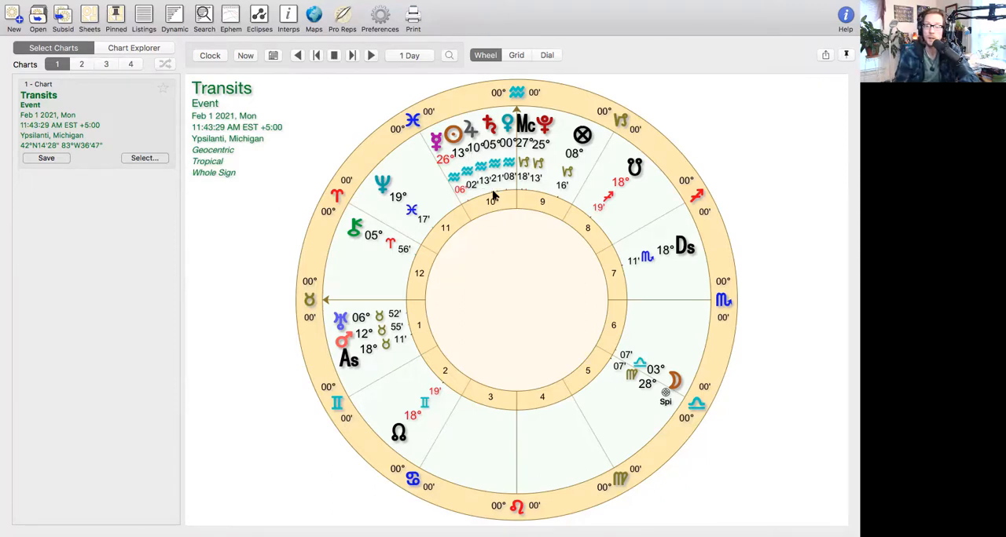
mouse_move(506, 199)
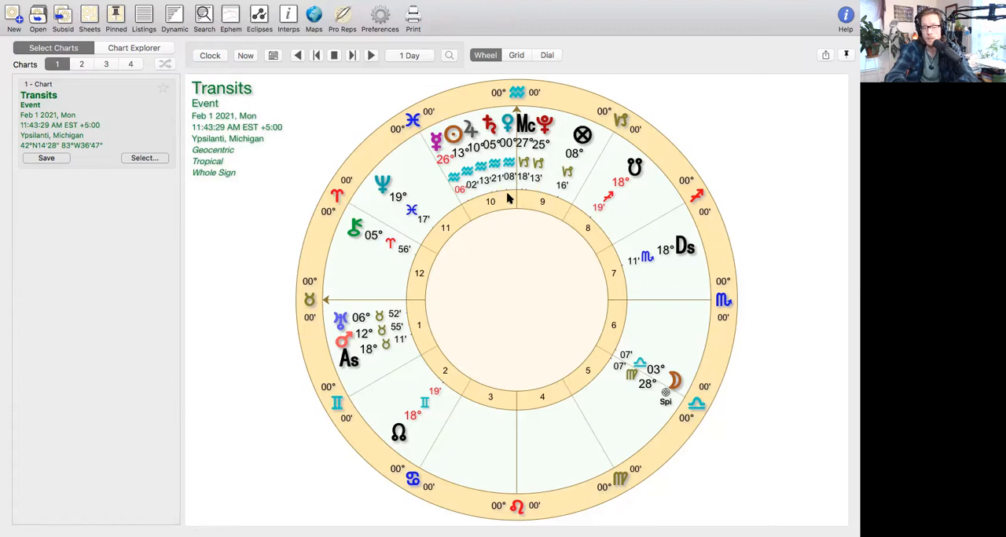
mouse_move(582, 63)
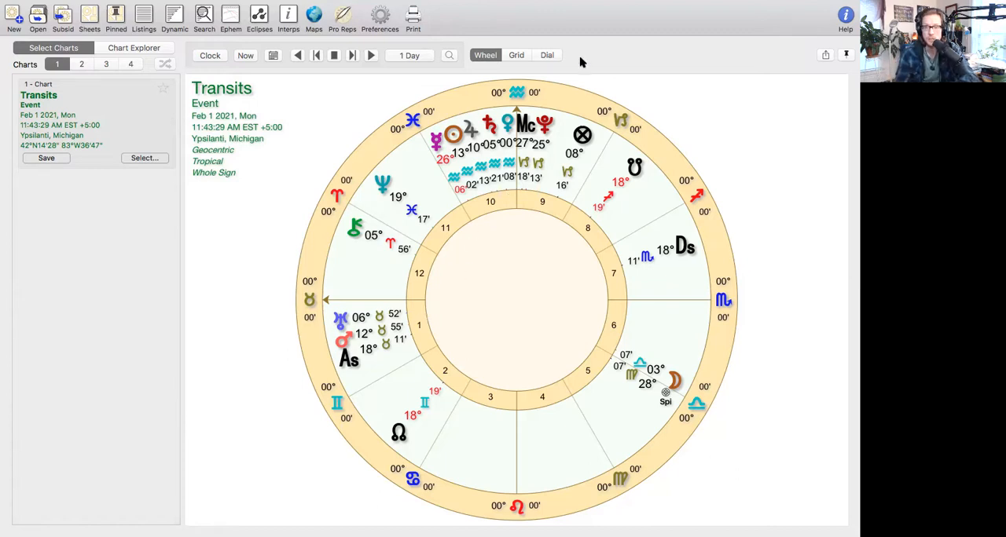
mouse_move(423, 305)
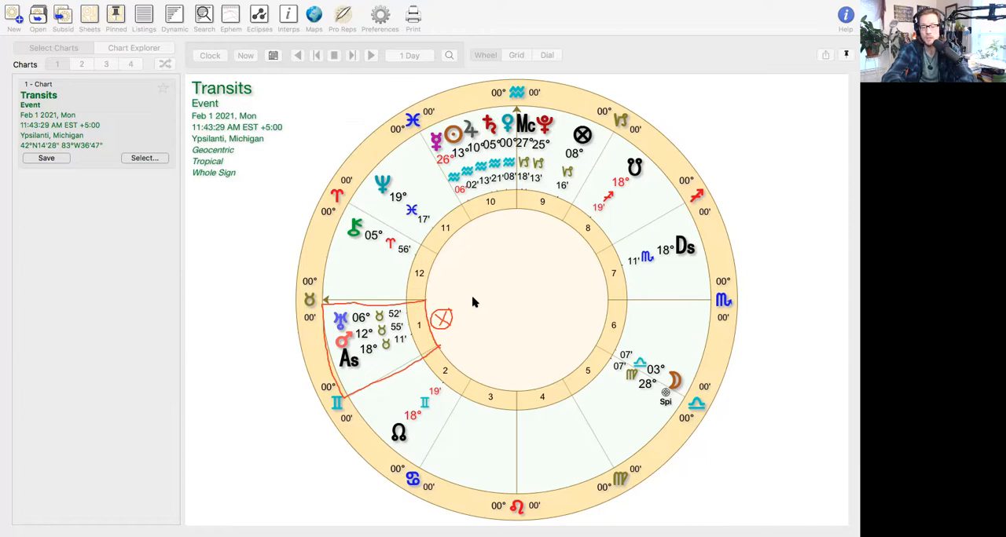
mouse_move(491, 230)
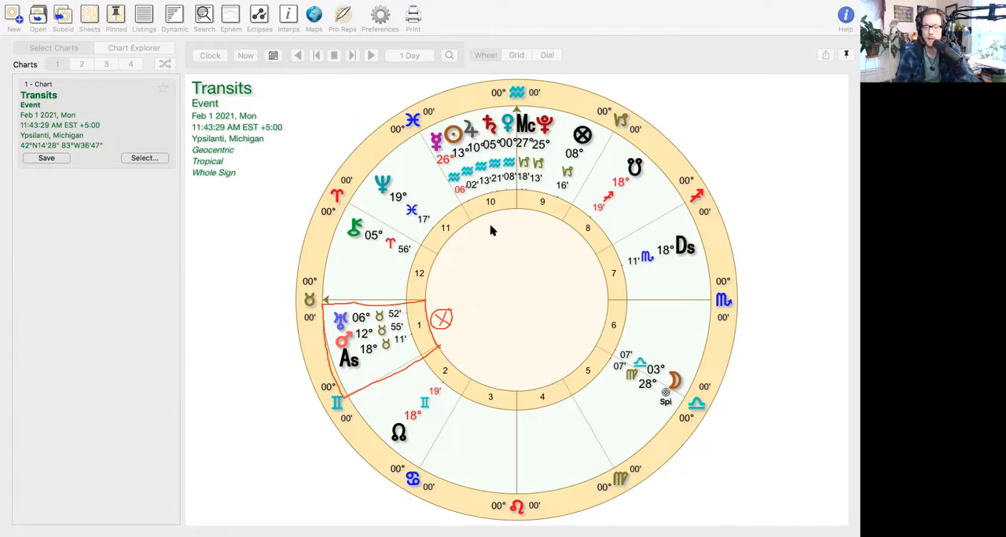
Draw a red arrow from house 1 to house 10 and loop the Midheaven planets.
drag(438, 287, 496, 227)
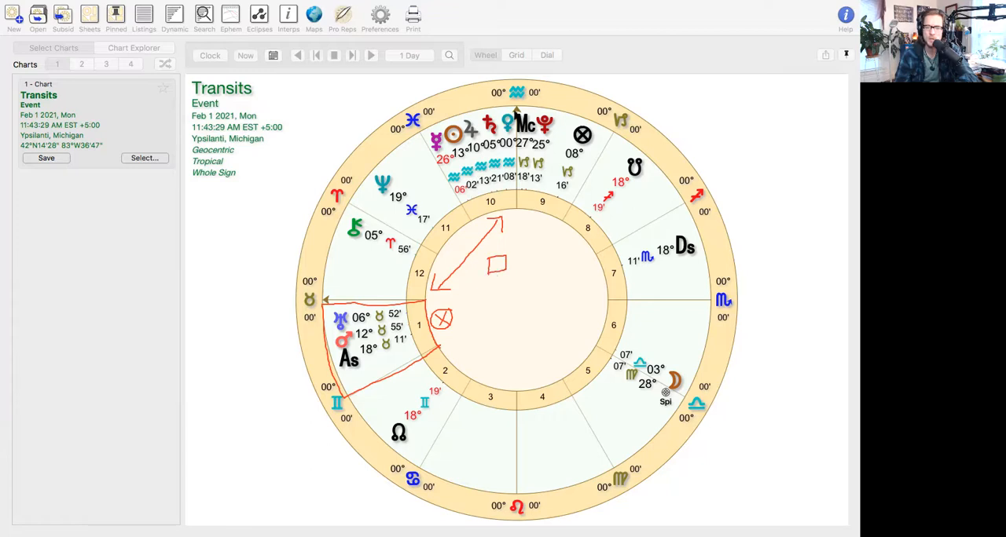
drag(515, 110, 440, 165)
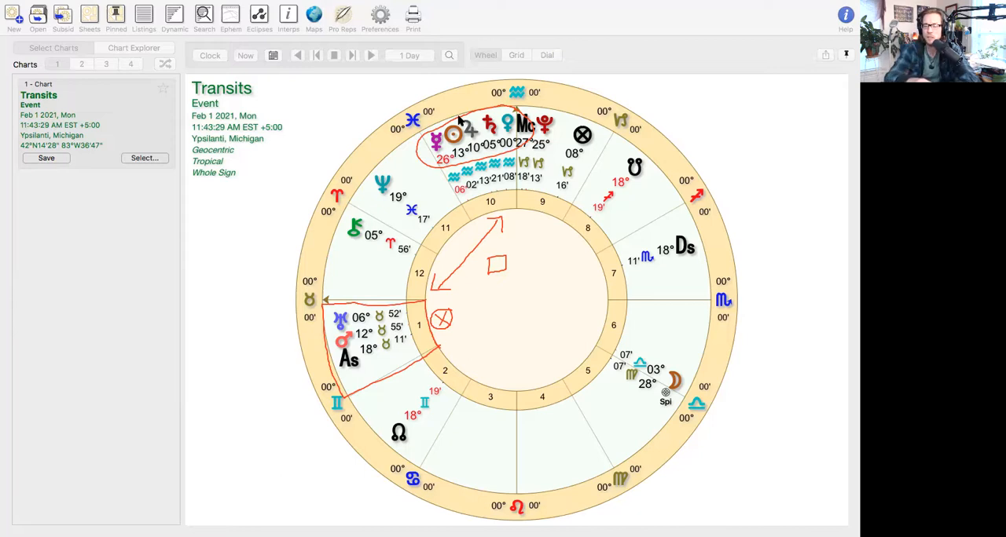
mouse_move(333, 338)
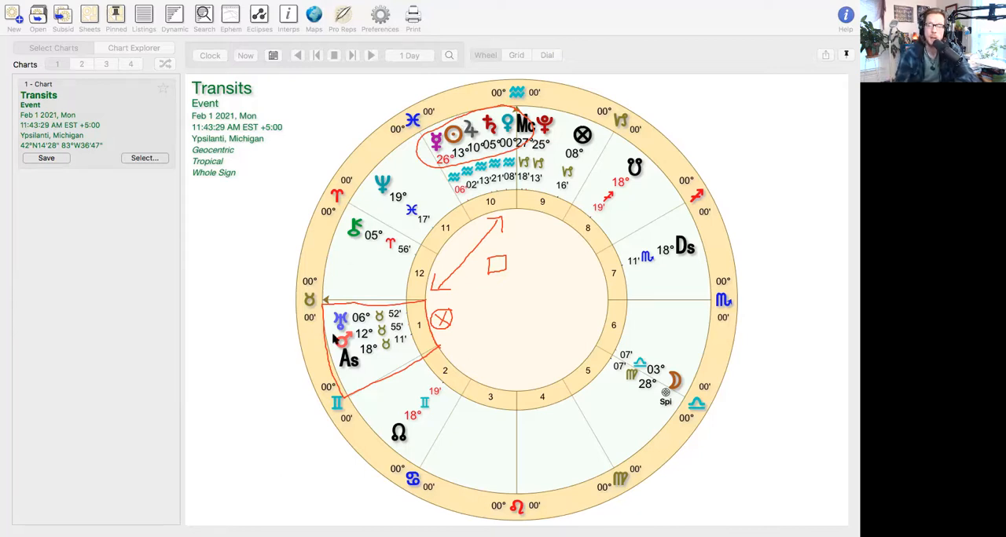
mouse_move(424, 219)
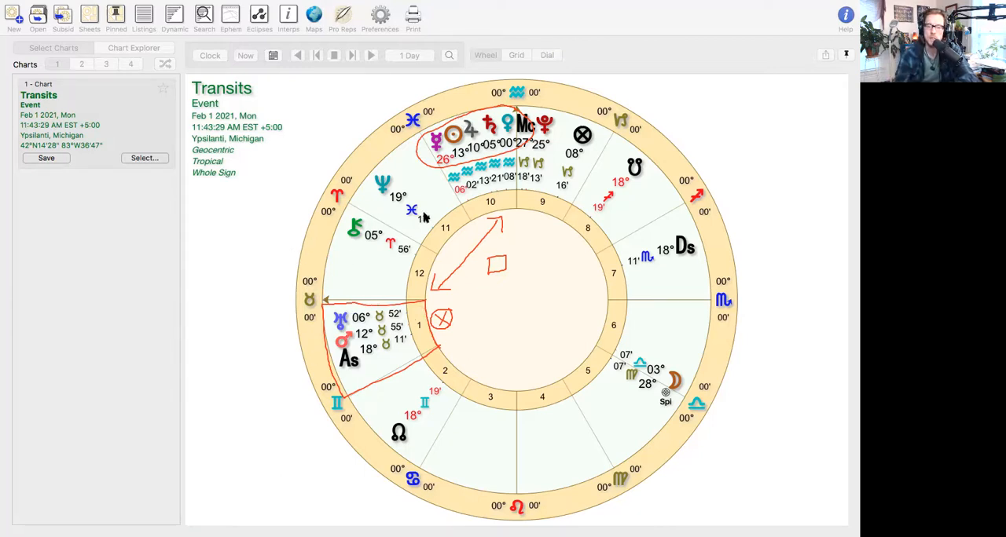
mouse_move(276, 250)
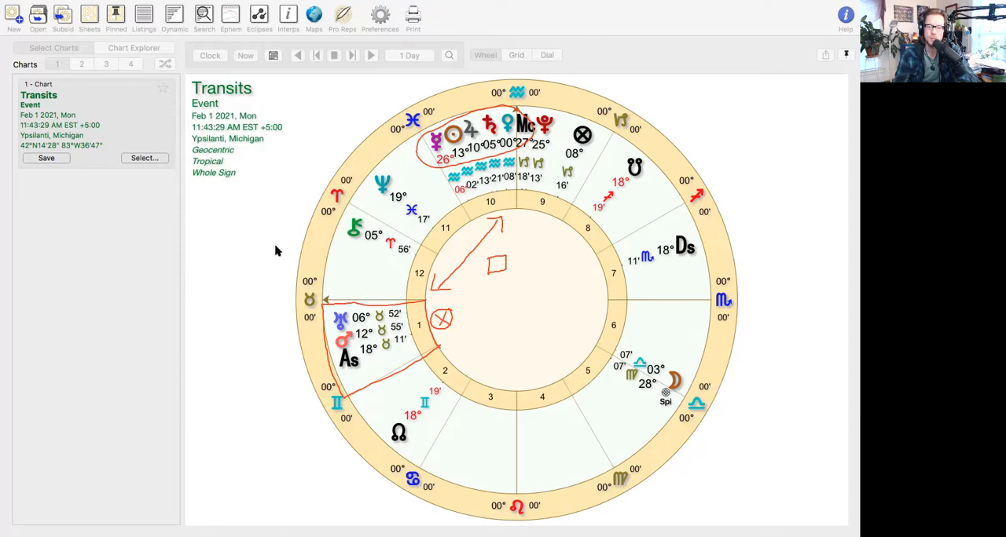
drag(277, 250, 347, 142)
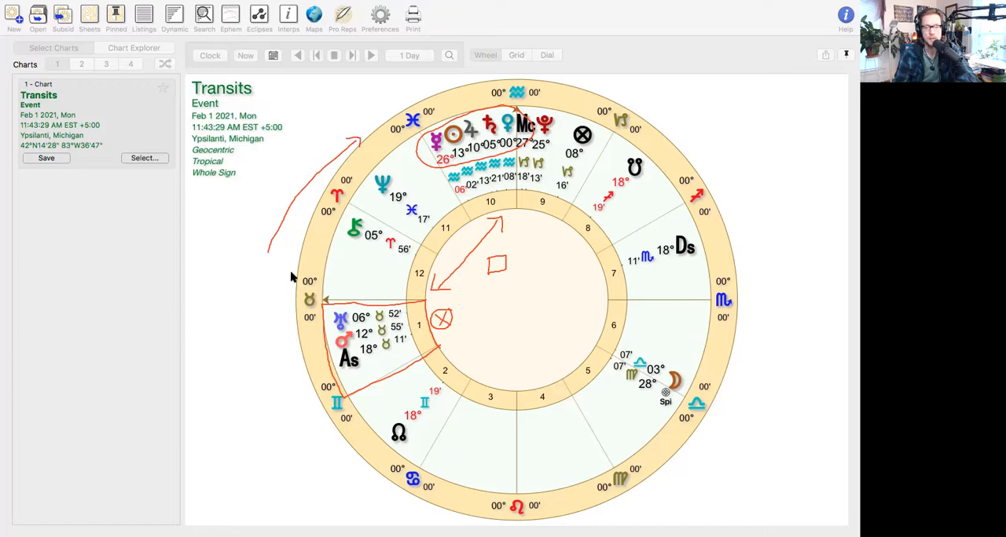
mouse_move(280, 270)
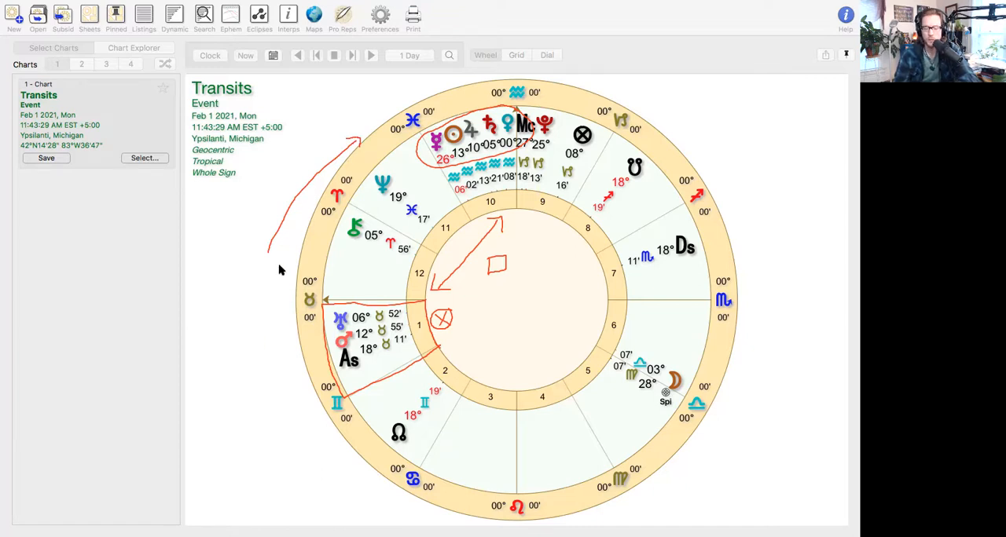
mouse_move(304, 260)
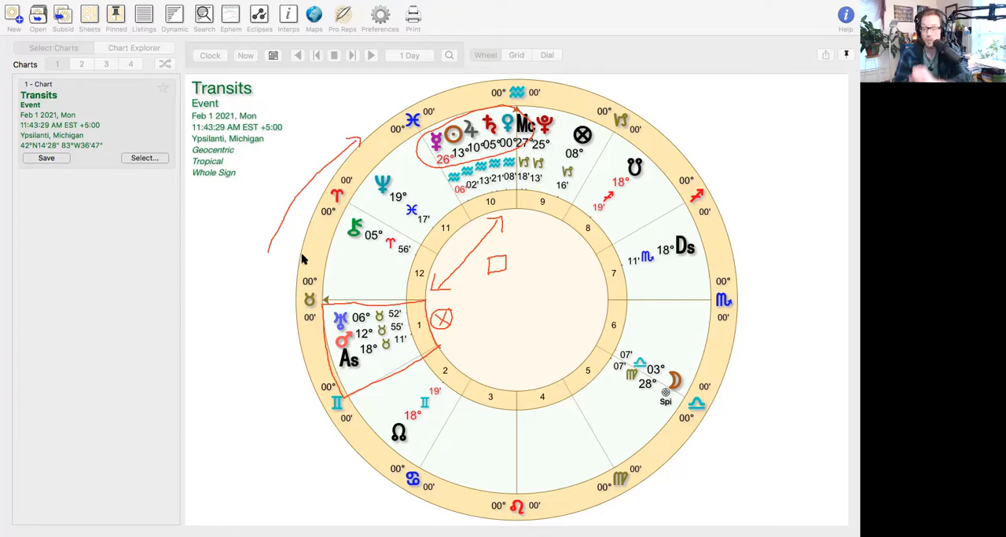
mouse_move(511, 143)
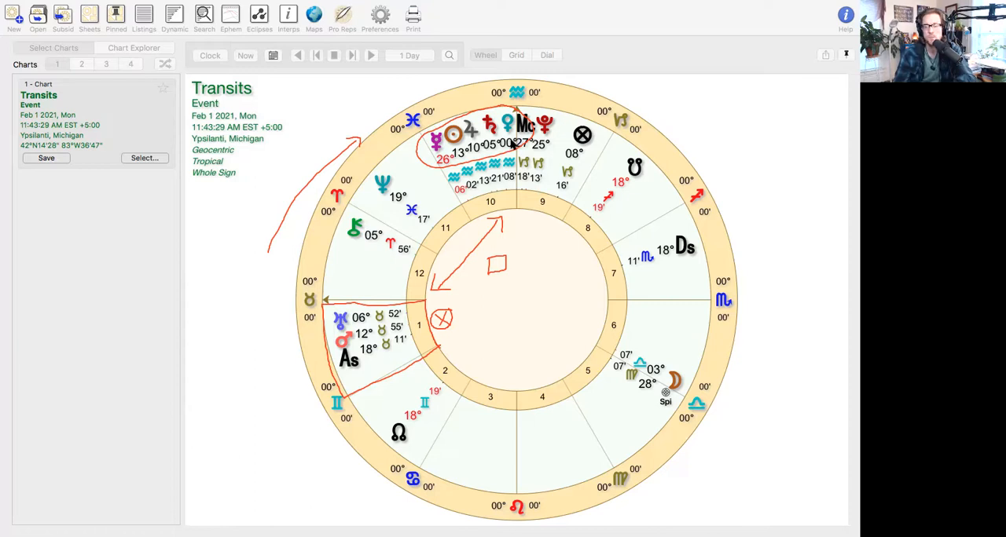
mouse_move(327, 386)
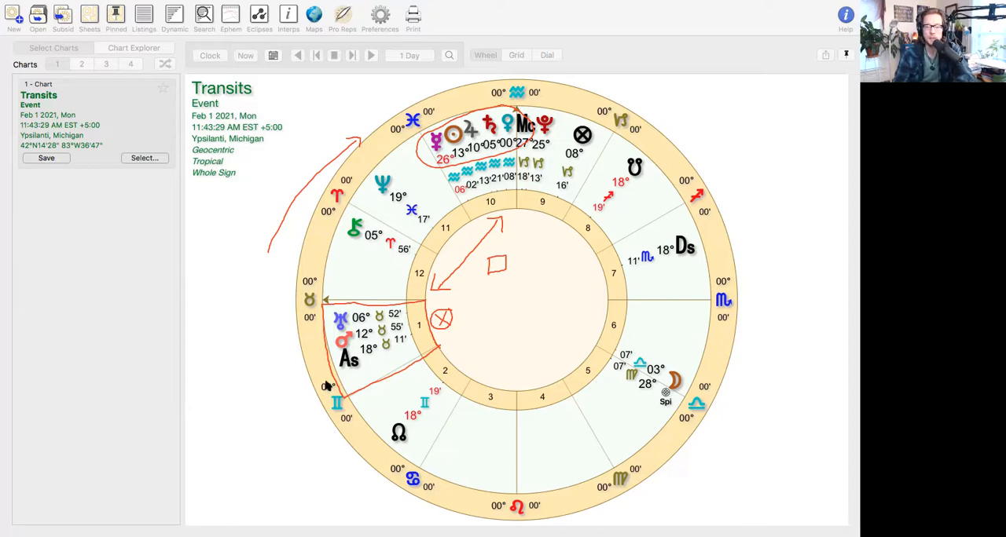
mouse_move(571, 30)
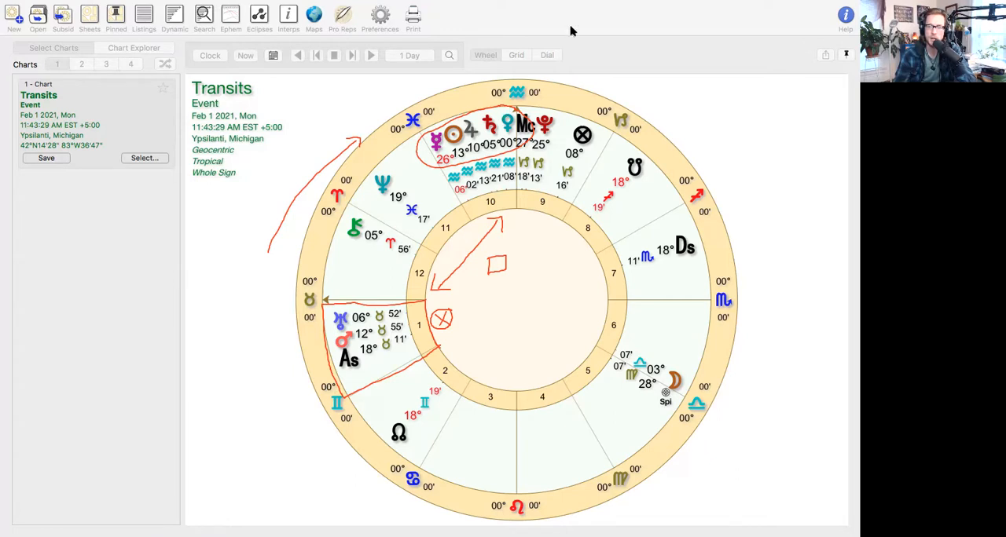
mouse_move(576, 66)
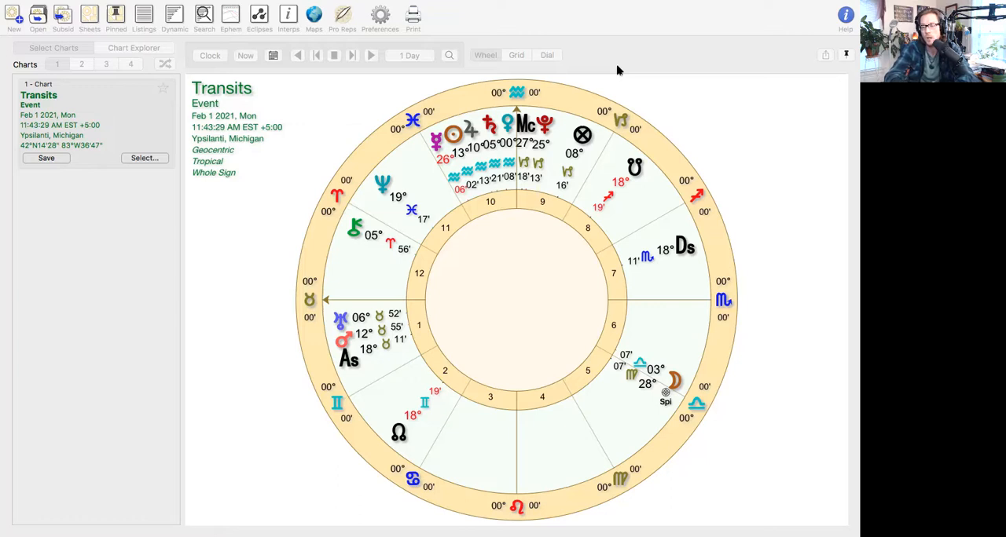
mouse_move(584, 6)
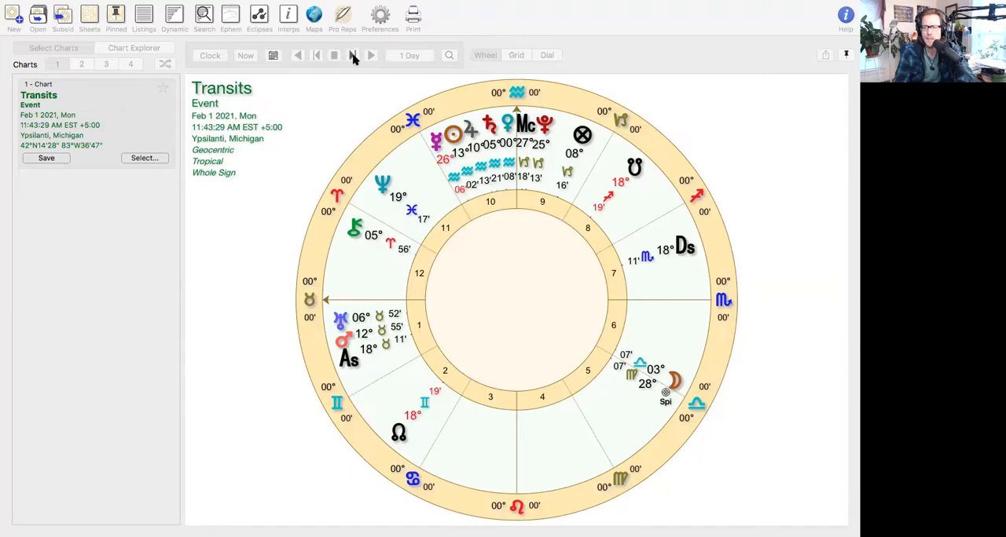
mouse_move(483, 236)
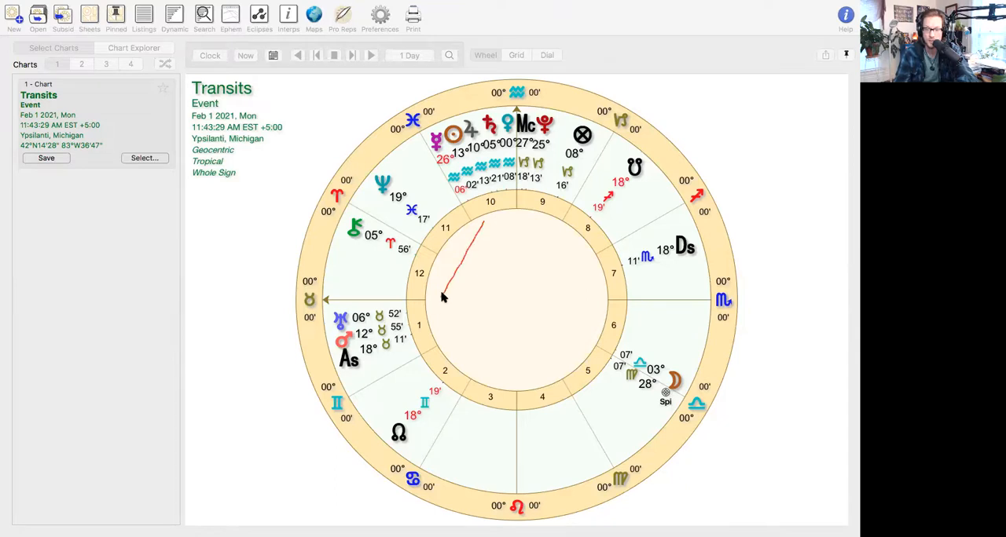
Sketch a red line across the chart's central circle.
drag(483, 224, 428, 320)
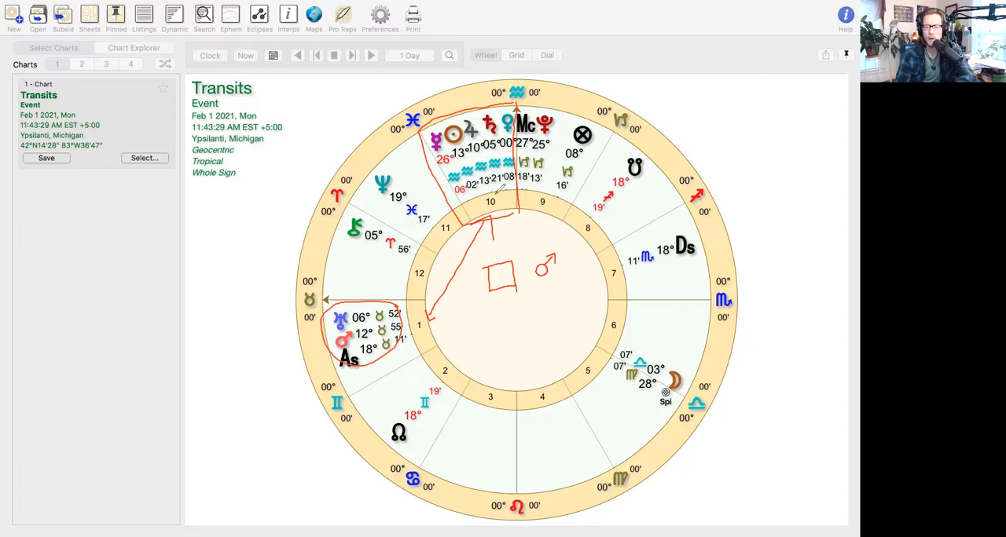
Erase red pen markup near the wheel's centre.
drag(483, 208, 499, 192)
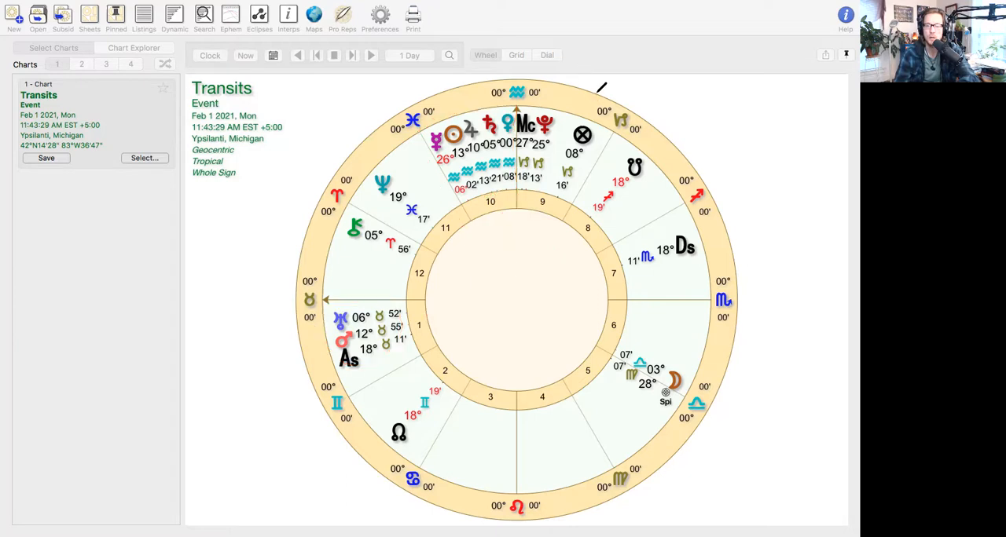
mouse_move(570, 29)
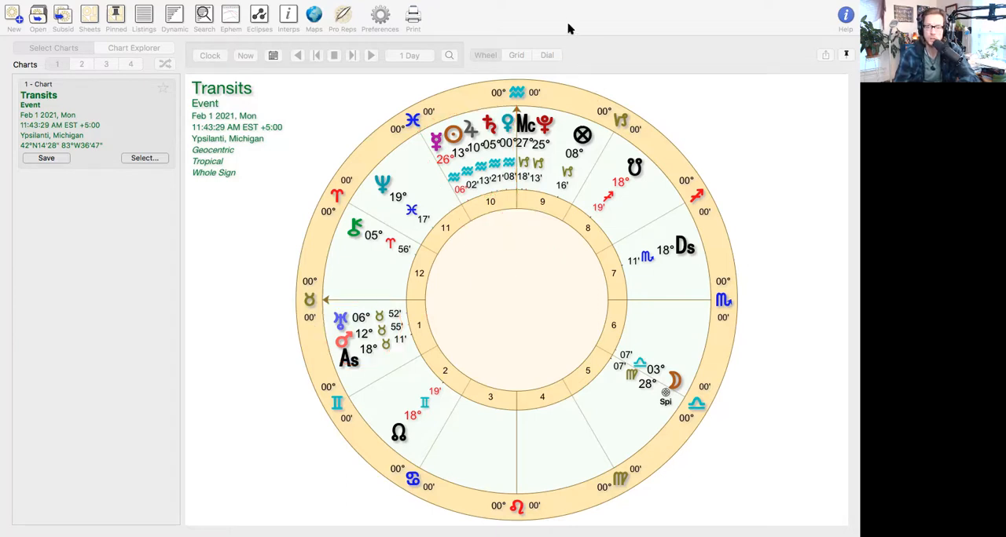
mouse_move(569, 62)
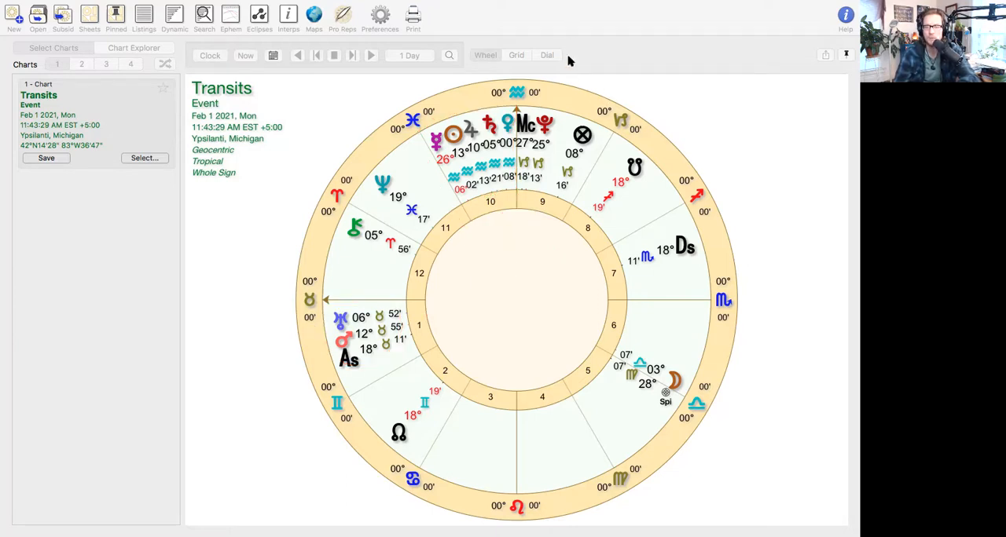
mouse_move(622, 83)
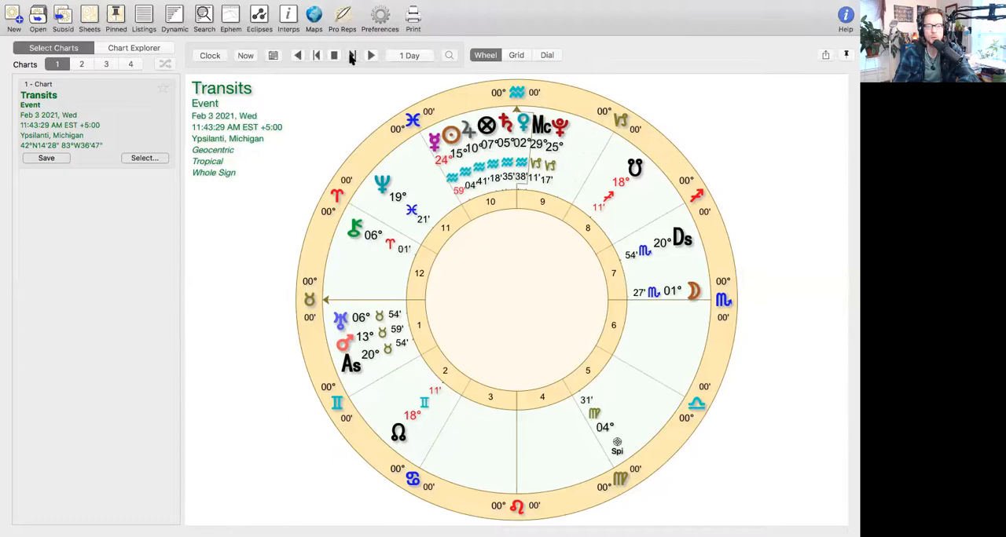
Advance the transit chart forward one day, reaching February 4, 2021.
click(370, 55)
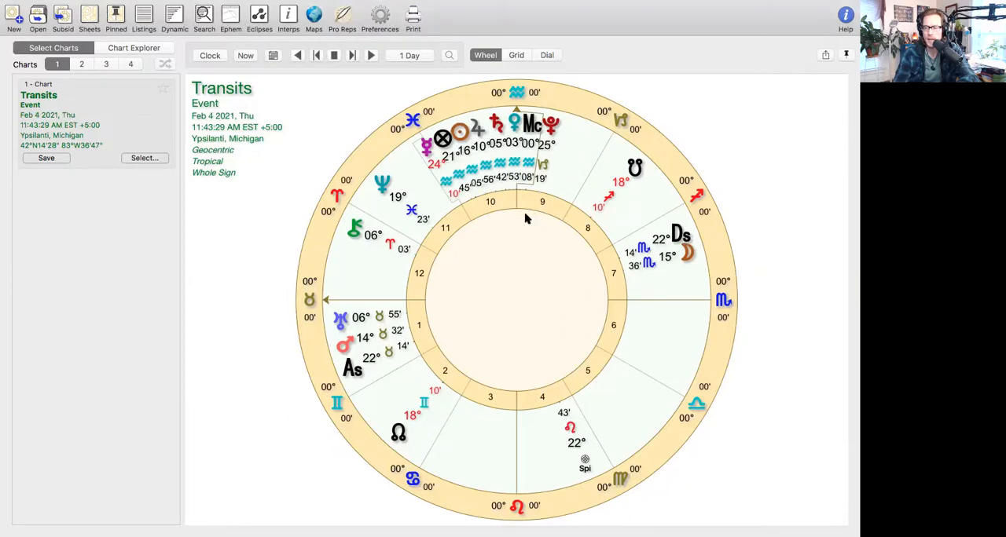
mouse_move(556, 18)
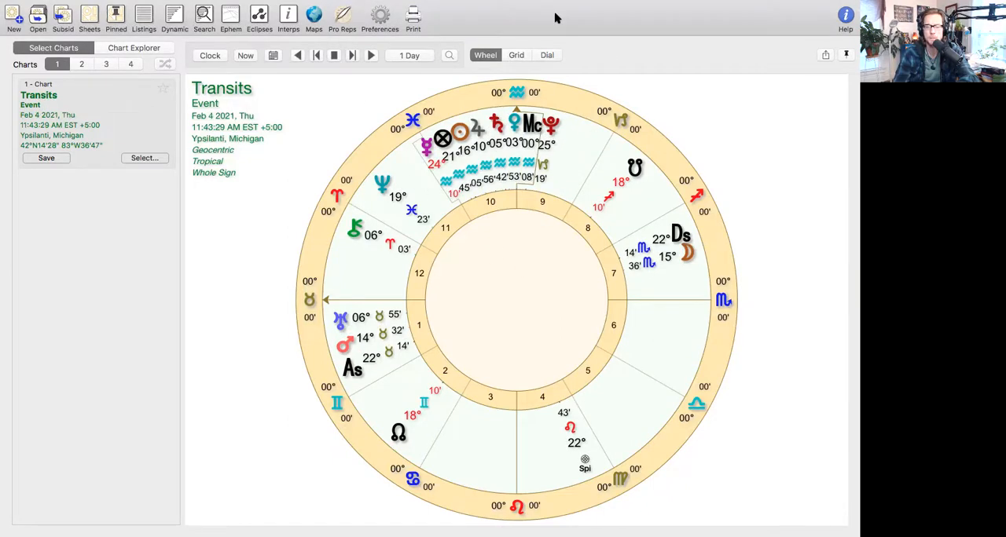
mouse_move(490, 212)
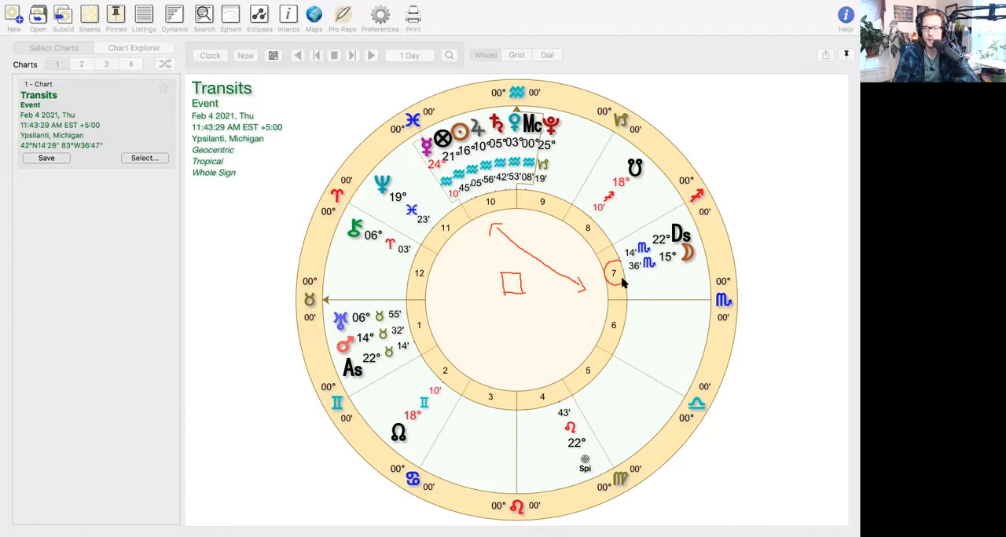
mouse_move(714, 240)
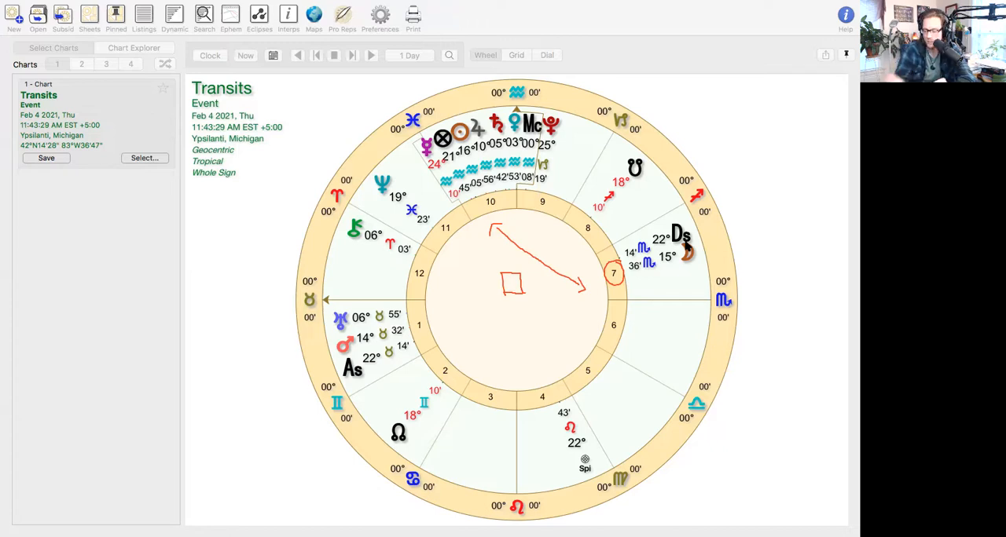
mouse_move(726, 223)
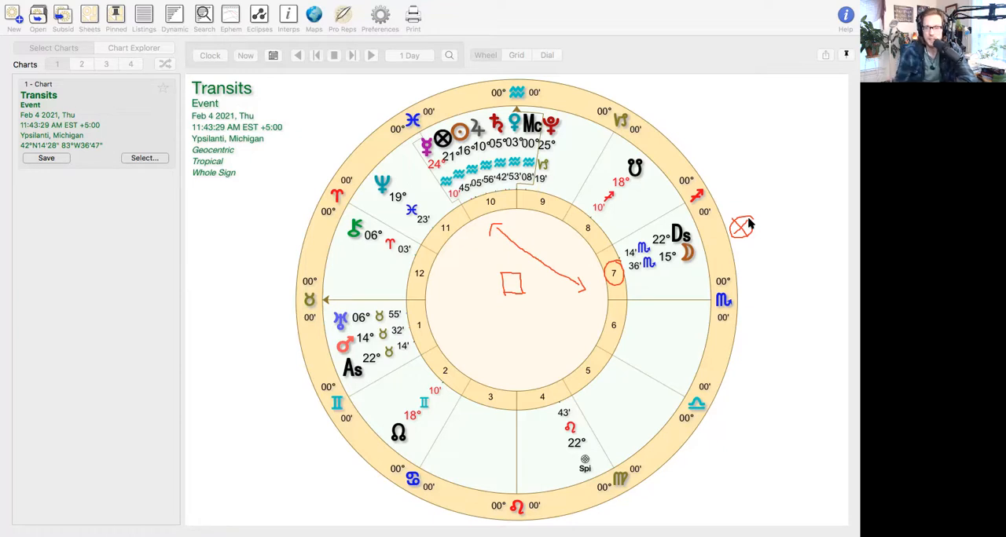
mouse_move(569, 179)
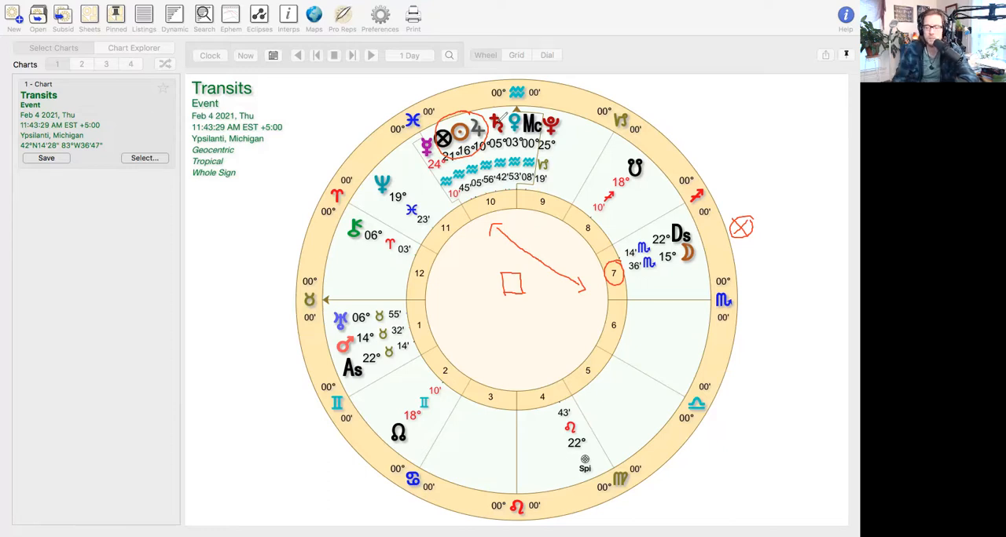
mouse_move(554, 23)
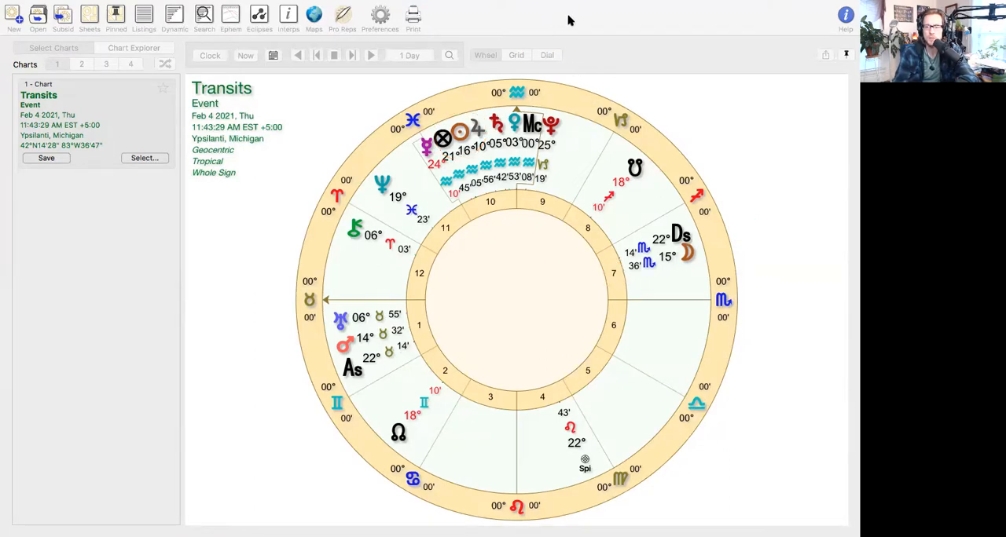
mouse_move(536, 210)
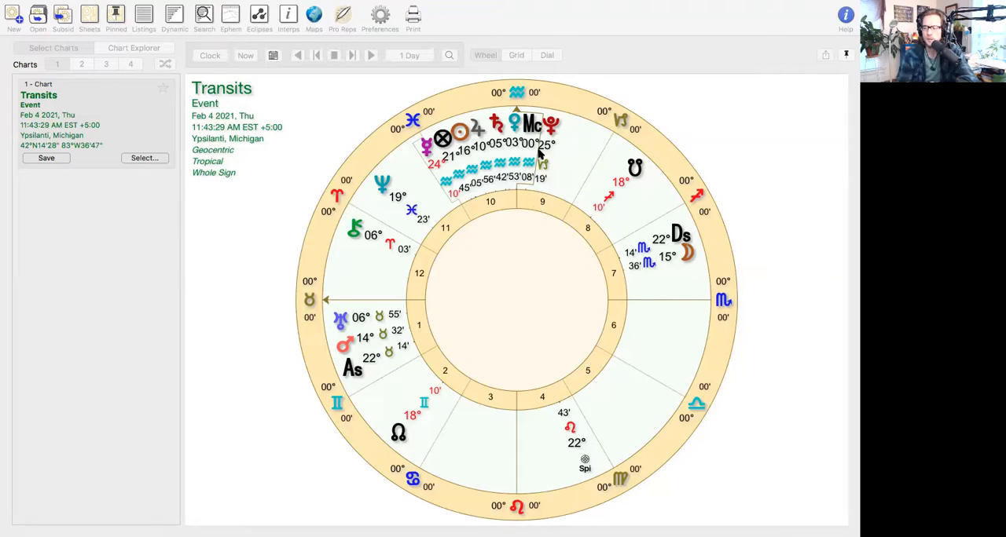
mouse_move(570, 32)
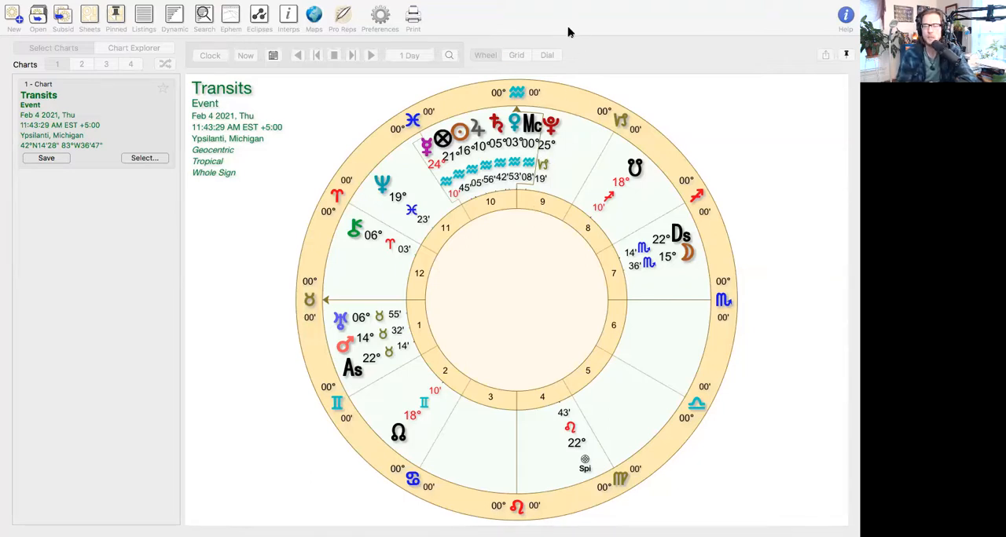
mouse_move(483, 256)
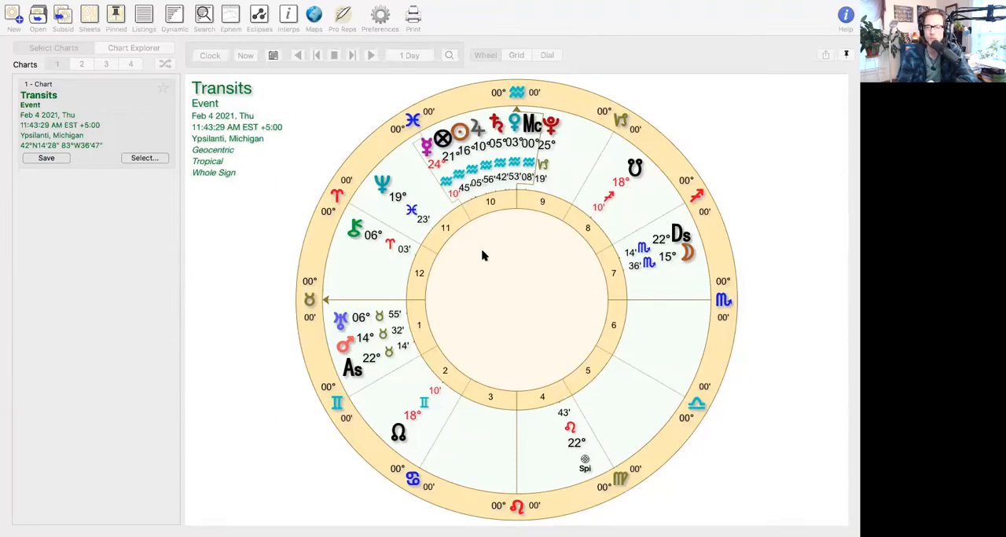
mouse_move(502, 278)
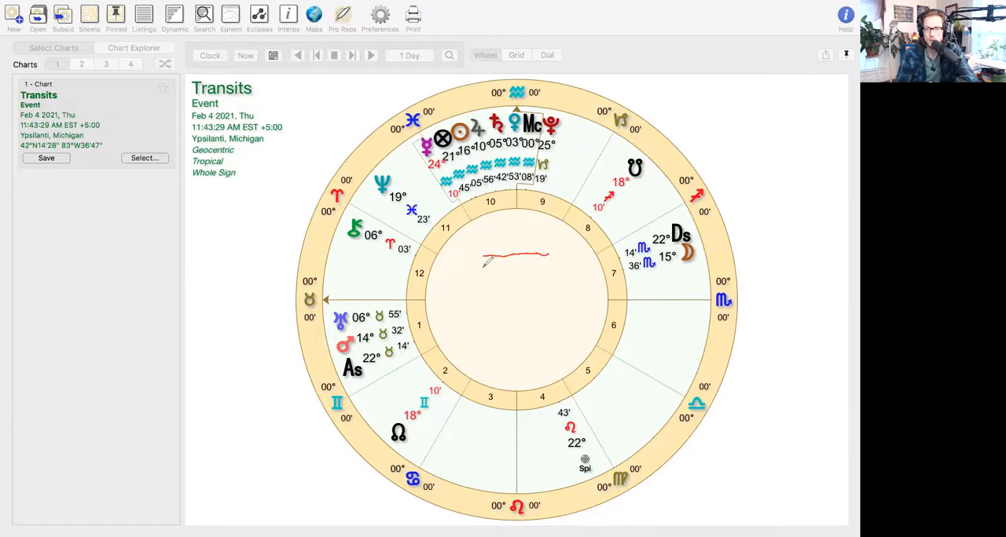
Draw a red horizontal hexagram line in the wheel's centre.
drag(487, 267, 535, 264)
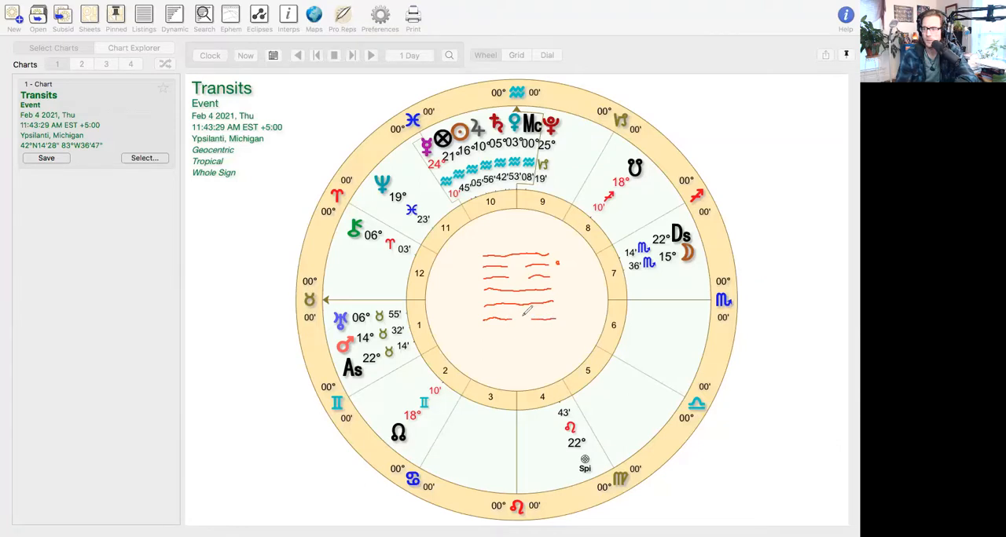
mouse_move(456, 328)
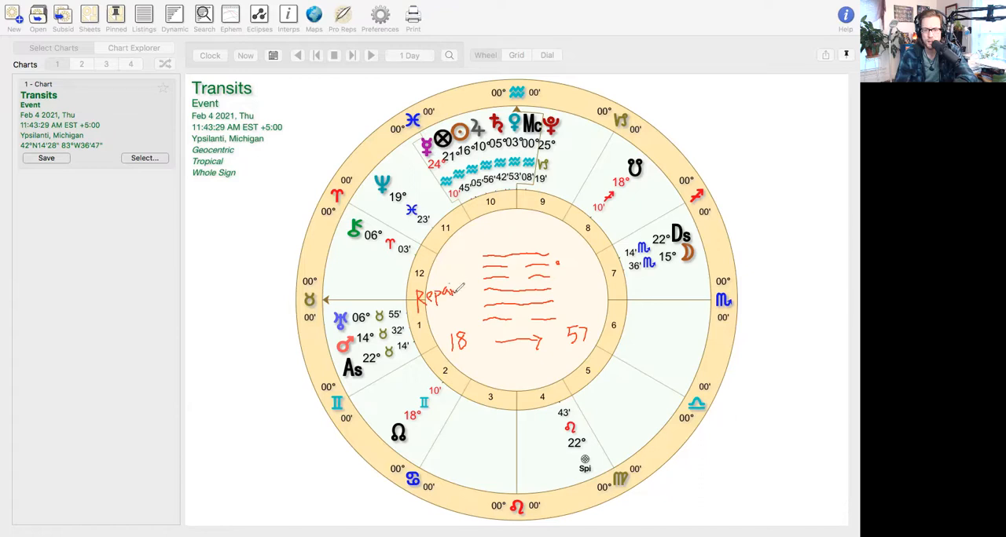
mouse_move(580, 281)
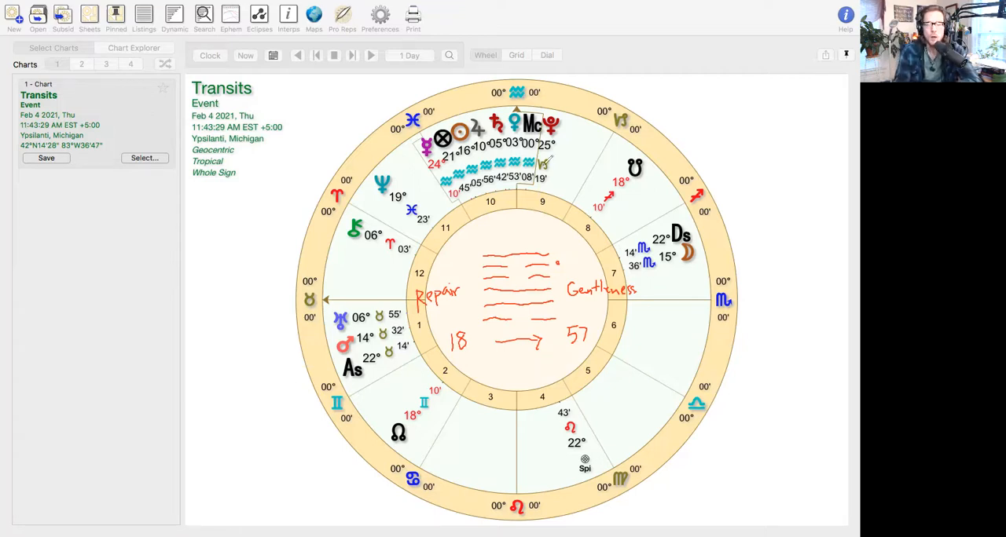
mouse_move(517, 41)
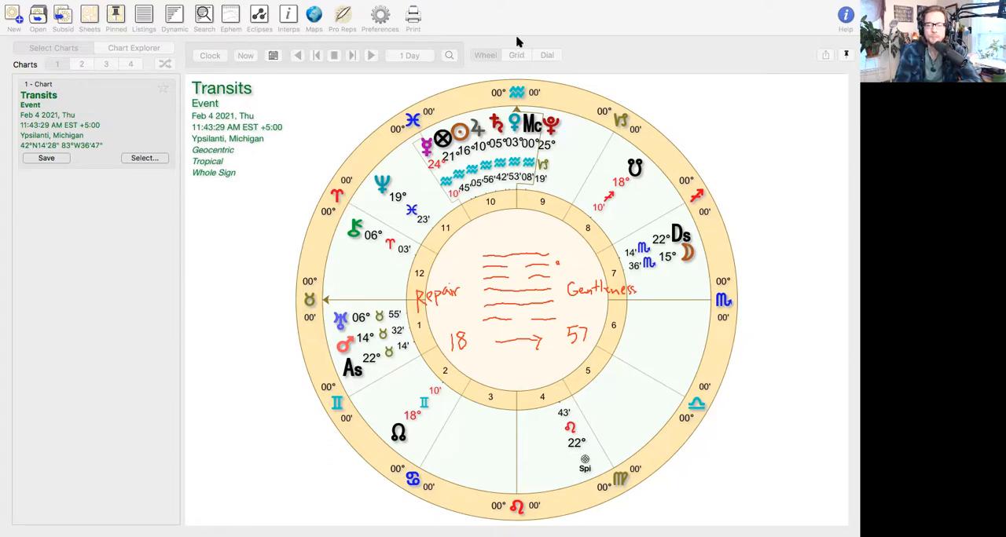